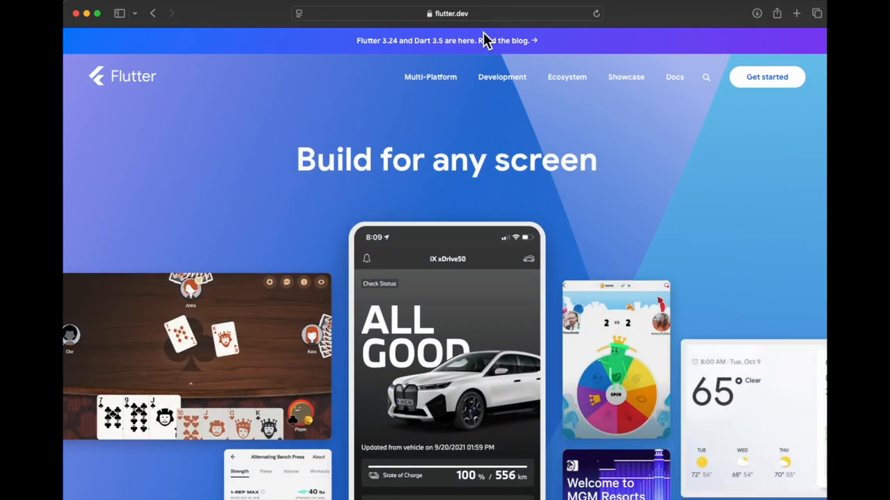
mouse_move(423, 116)
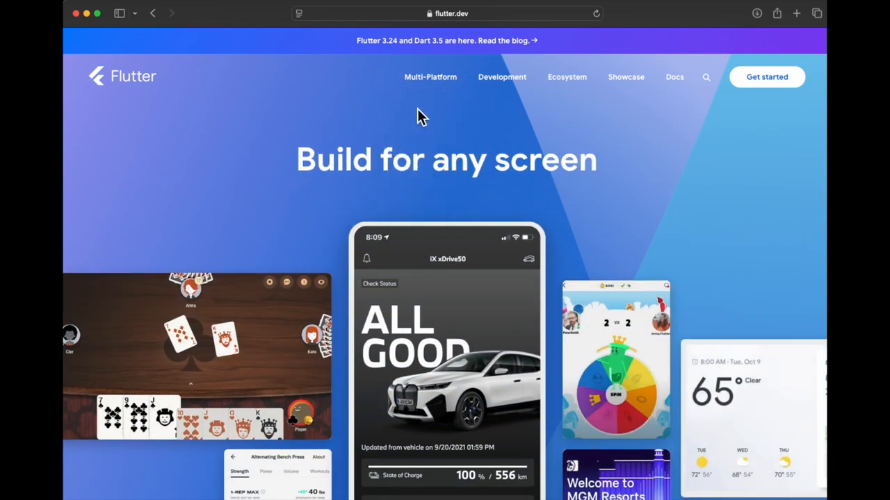
mouse_move(502, 76)
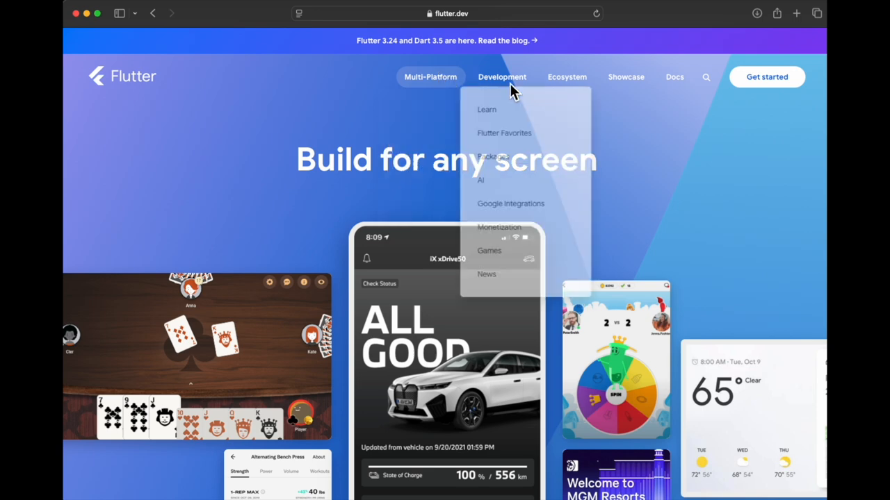
mouse_move(646, 192)
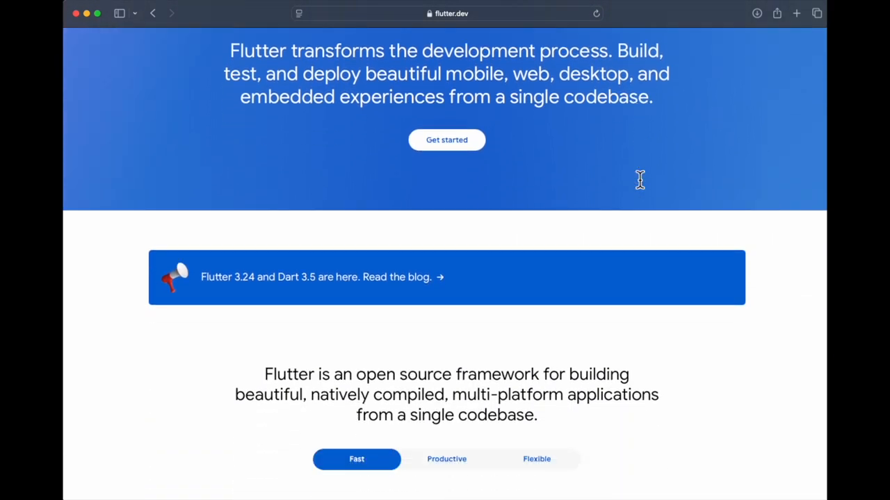
Launch Terminal via Spotlight and enter ls at the home prompt.
scroll(down, 3)
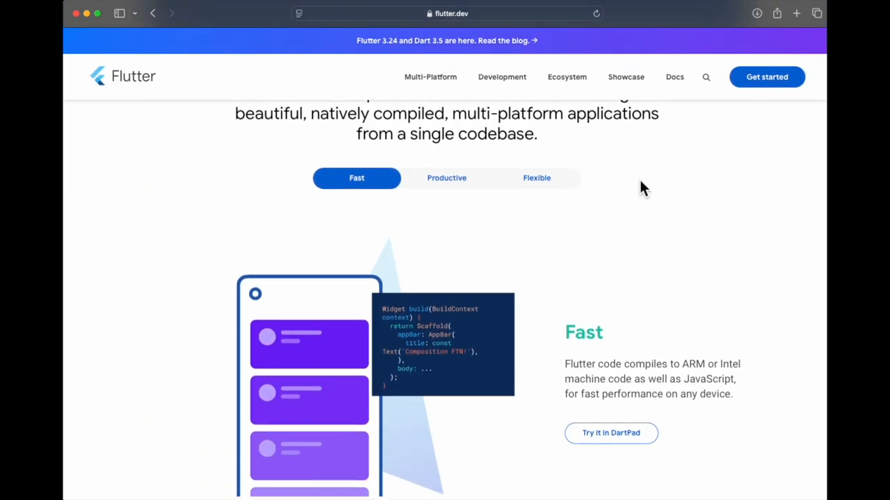
scroll(down, 3)
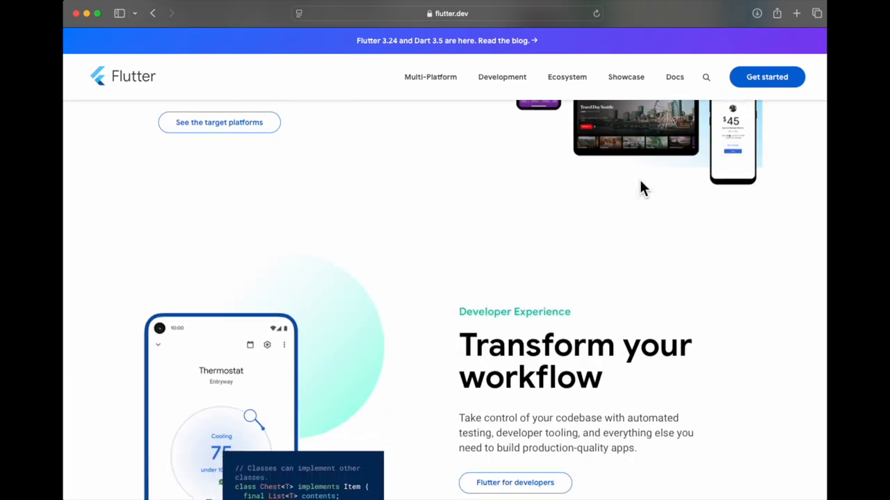
scroll(down, 3)
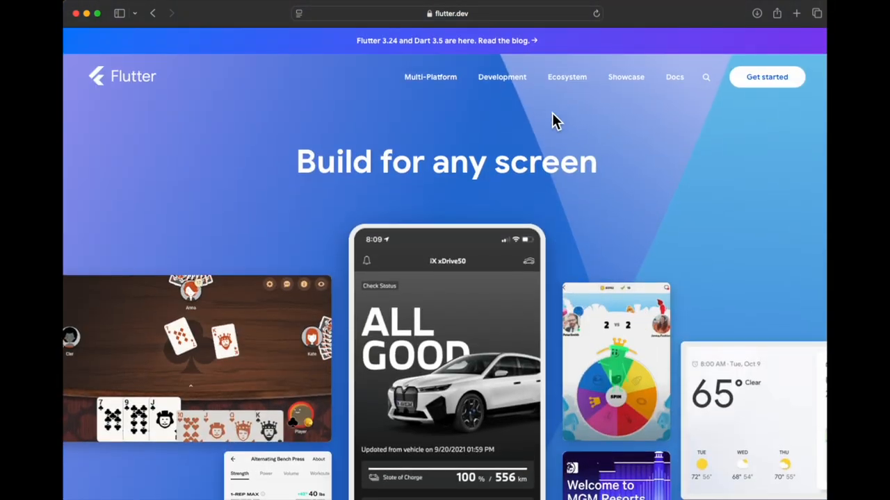
mouse_move(553, 112)
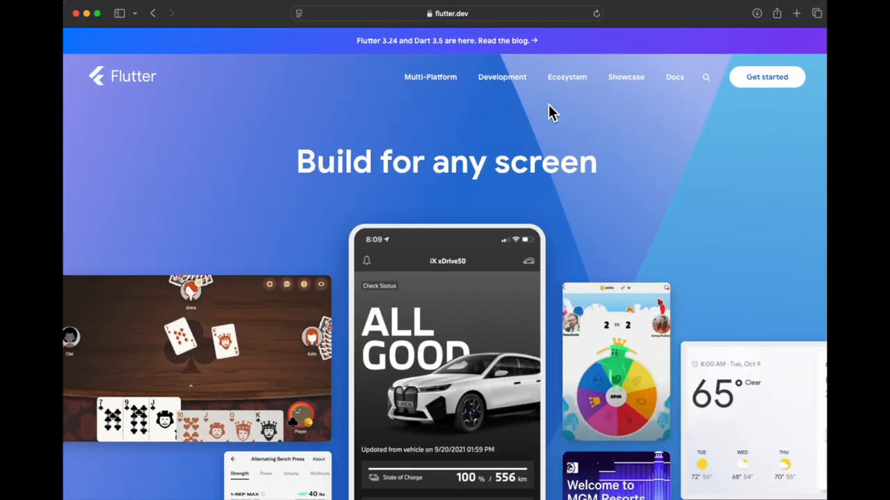
mouse_move(553, 114)
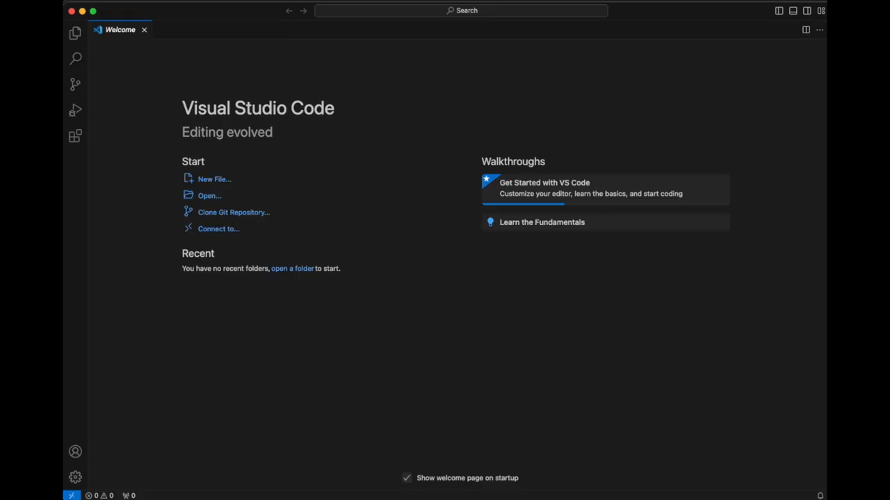
mouse_move(75, 137)
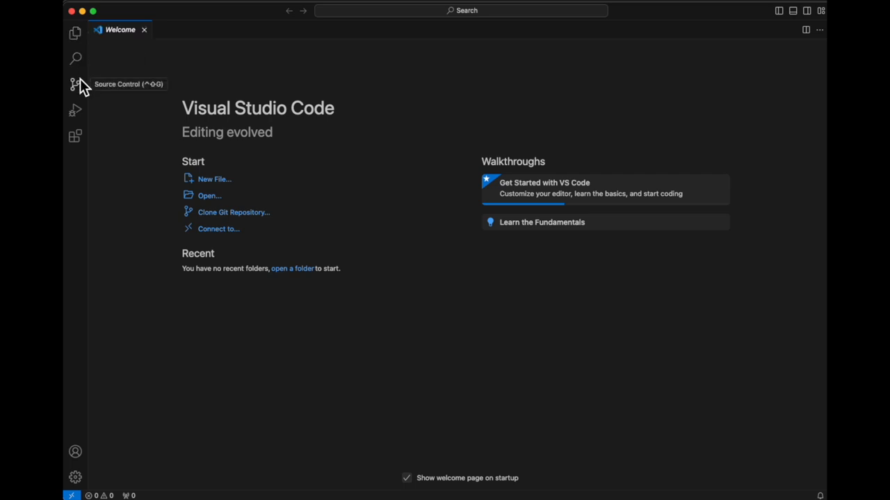
mouse_move(75, 136)
text(te)
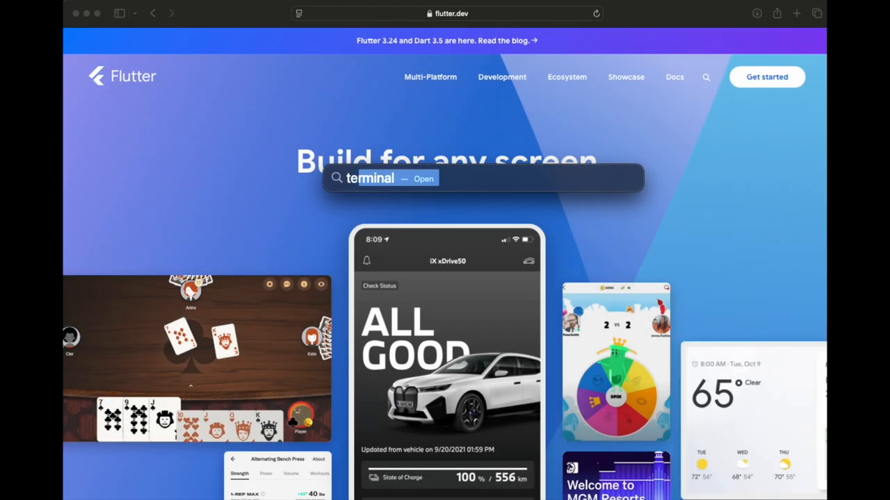
key(escape)
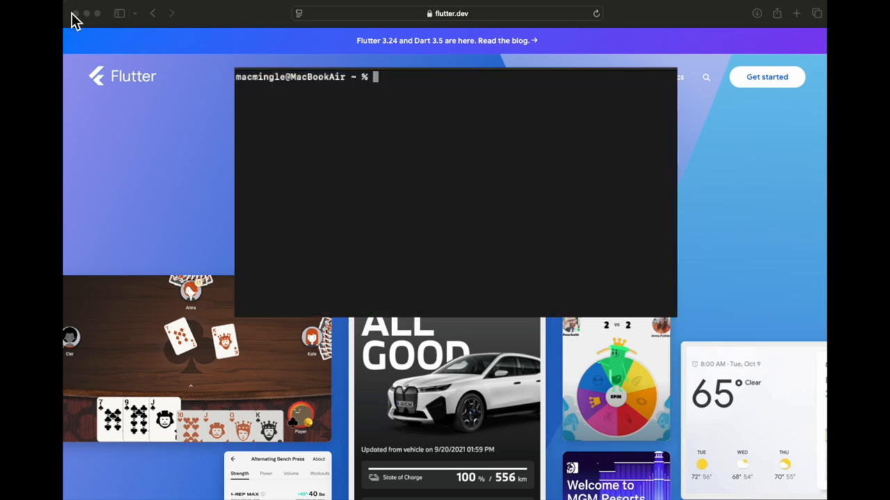
text(ls)
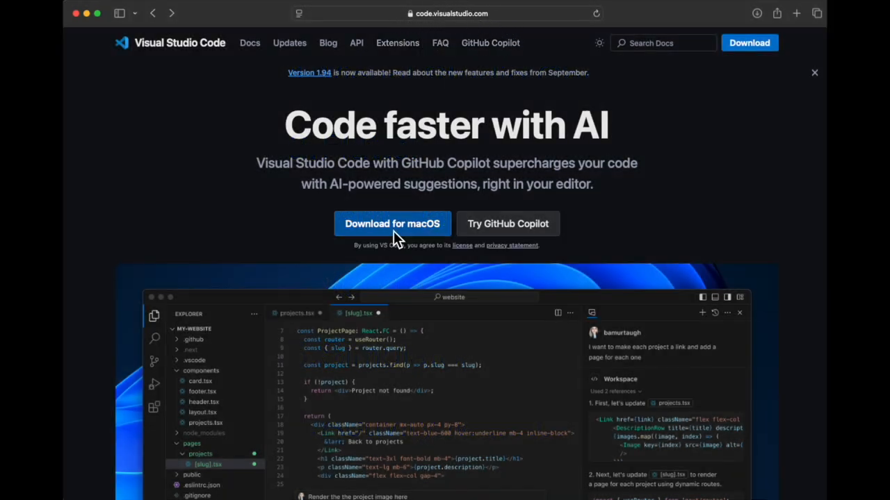
mouse_move(499, 234)
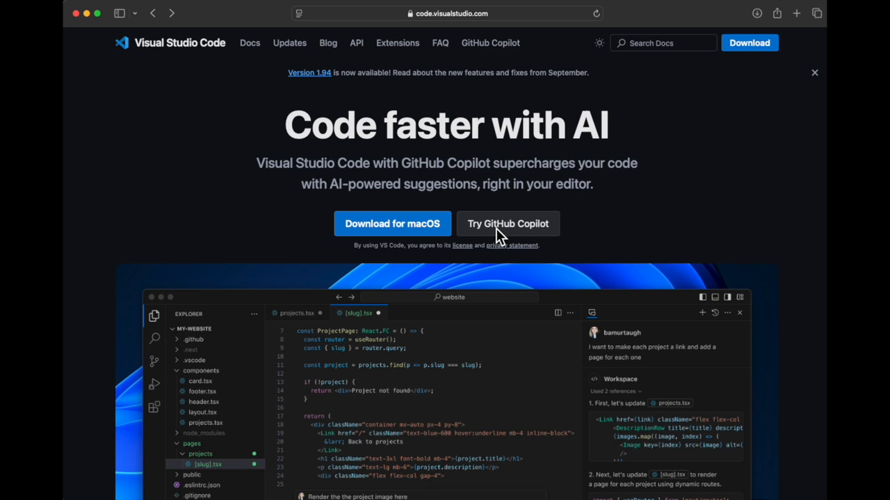
Start the Visual Studio Code for macOS download from code.visualstudio.com.
scroll(down, 3)
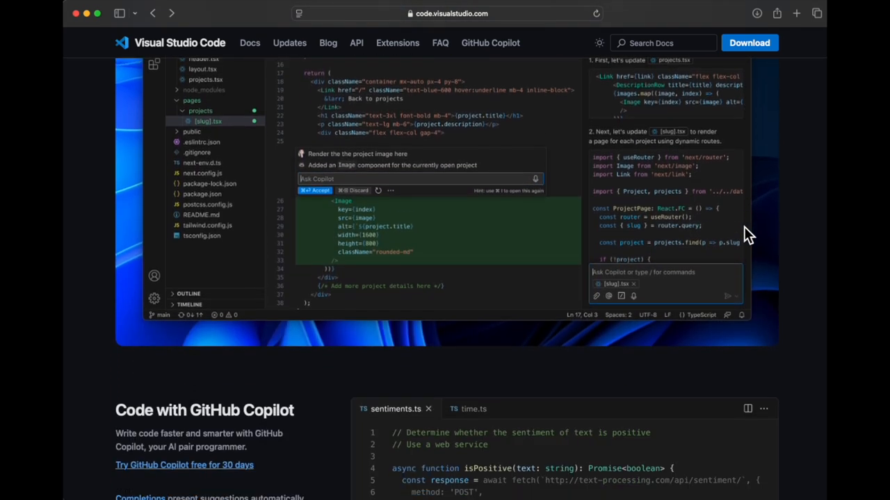
scroll(down, 3)
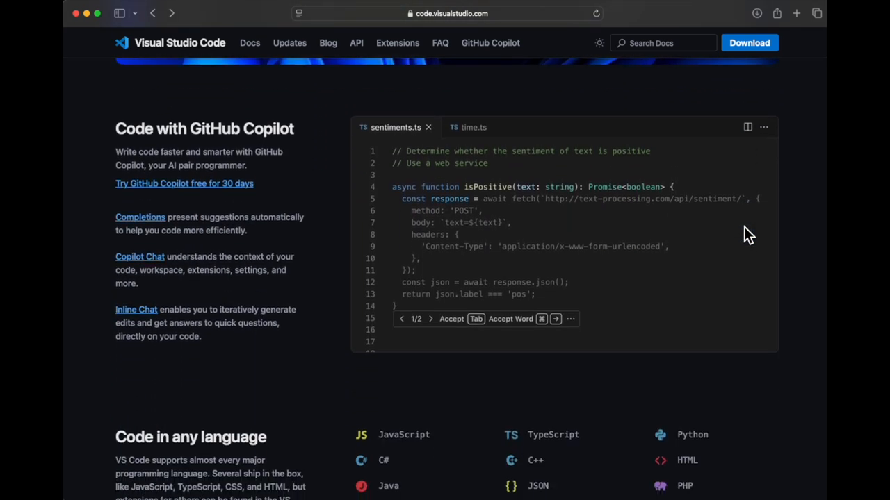
scroll(down, 3)
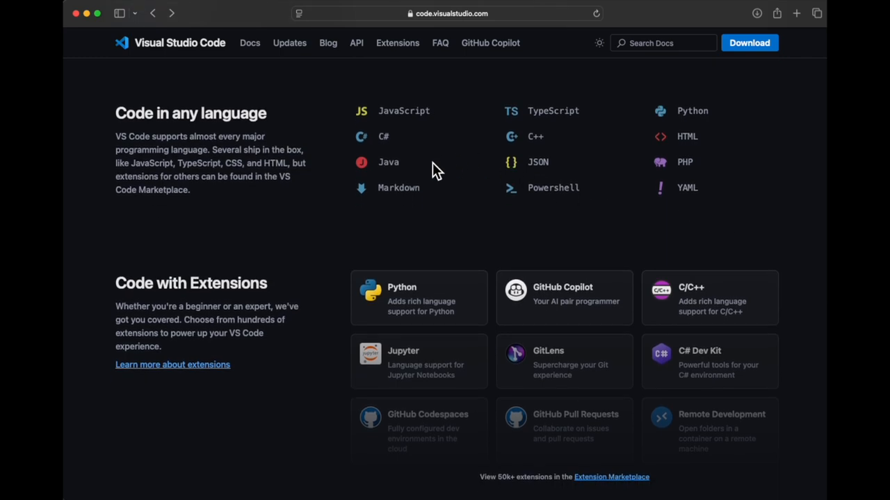
mouse_move(293, 281)
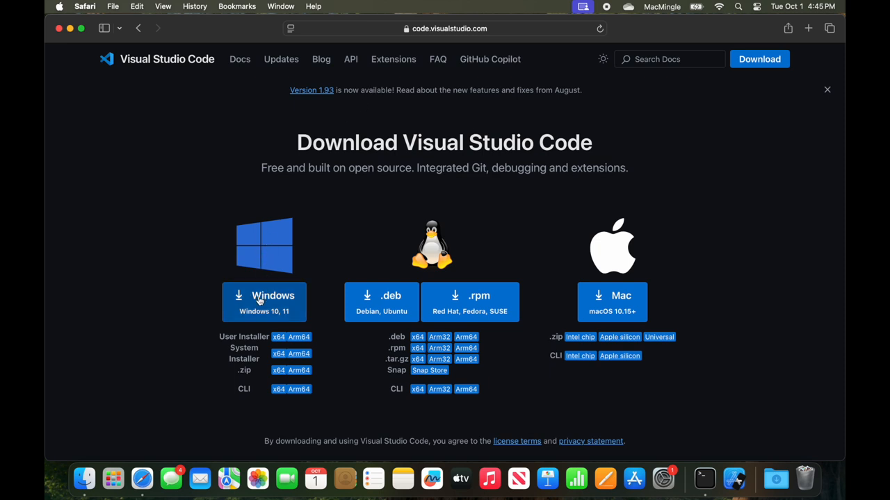
mouse_move(608, 309)
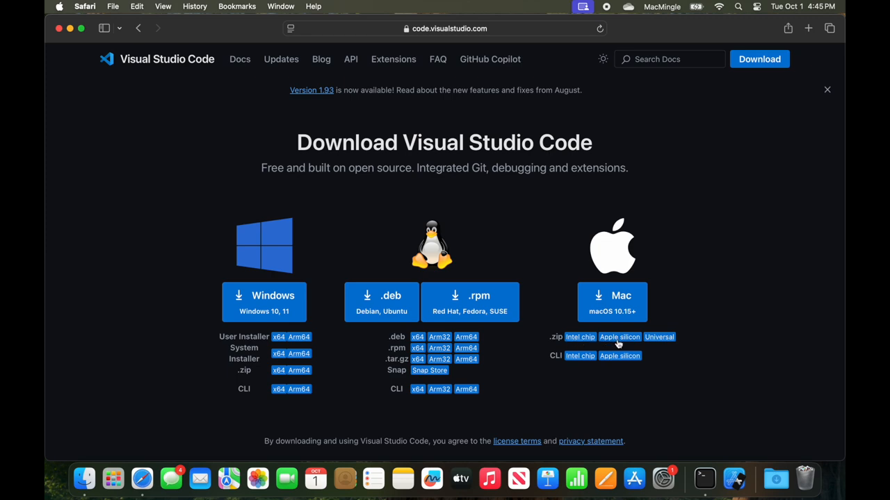
click(619, 338)
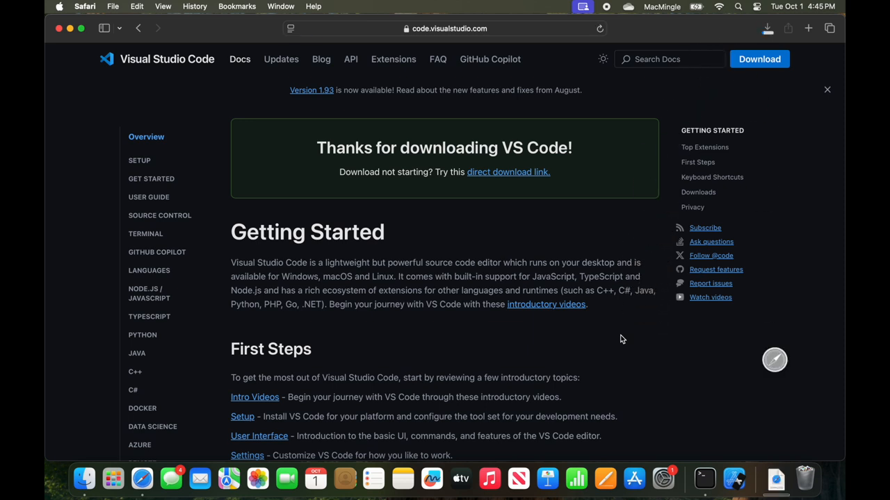
mouse_move(758, 420)
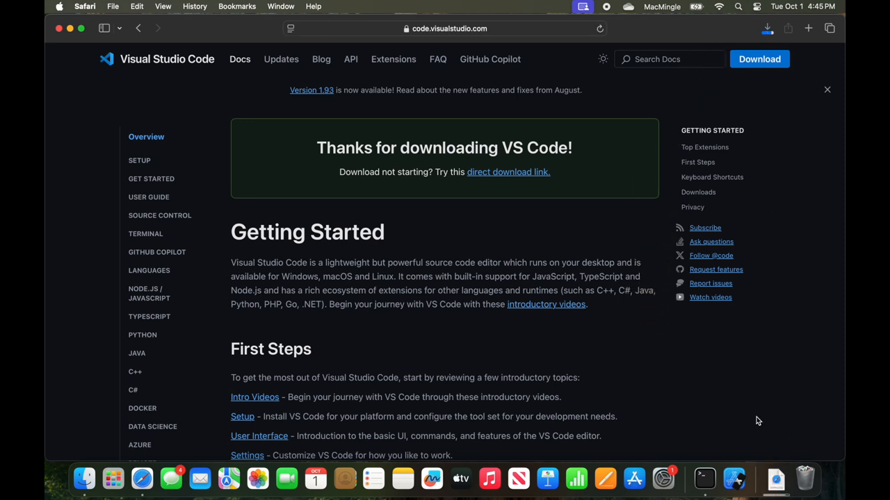
mouse_move(776, 479)
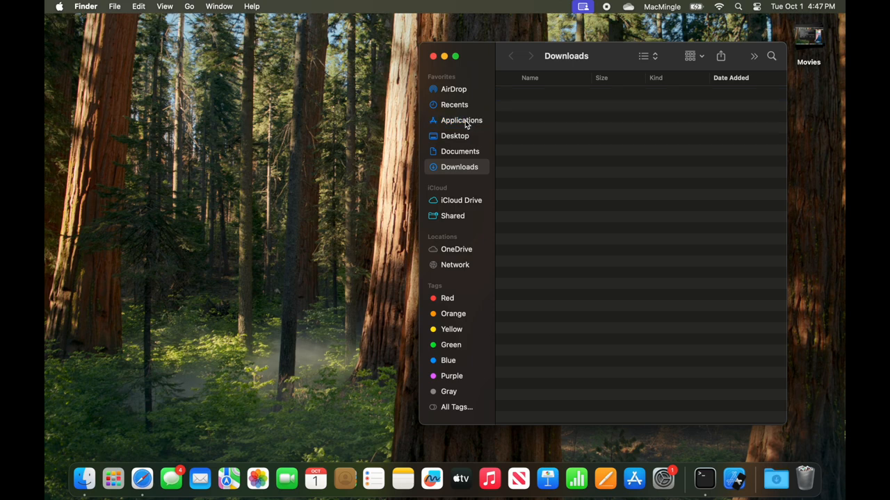
Launch Visual Studio Code from Applications, confirming the internet-download security warning.
click(462, 120)
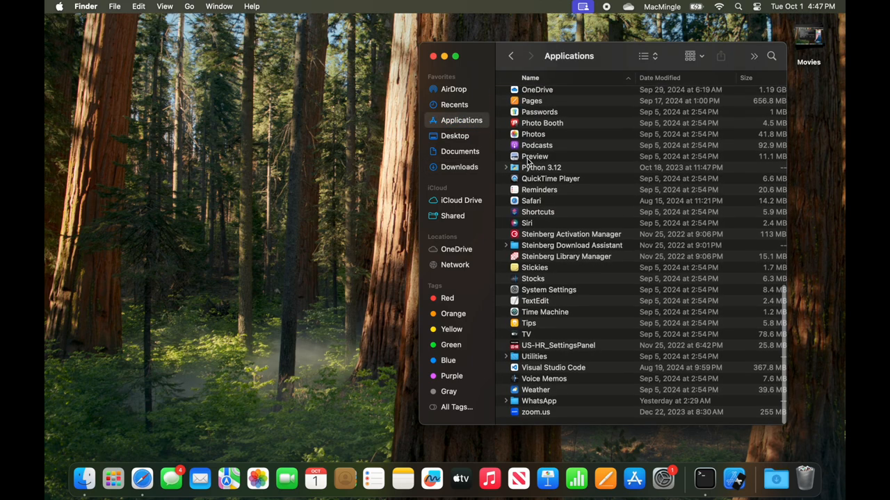
click(554, 370)
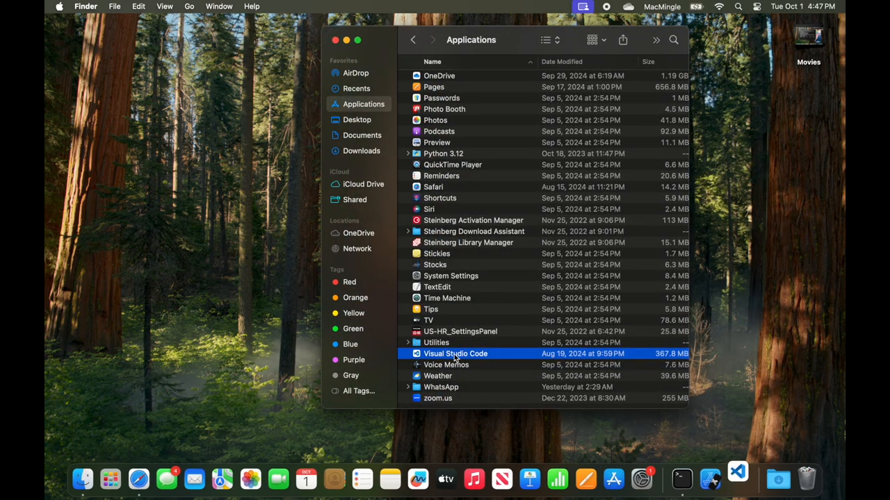
double_click(456, 355)
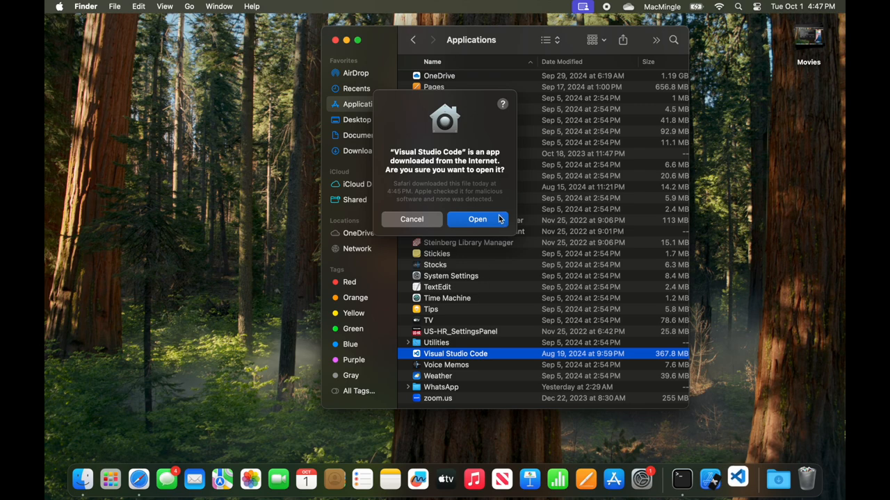
click(477, 219)
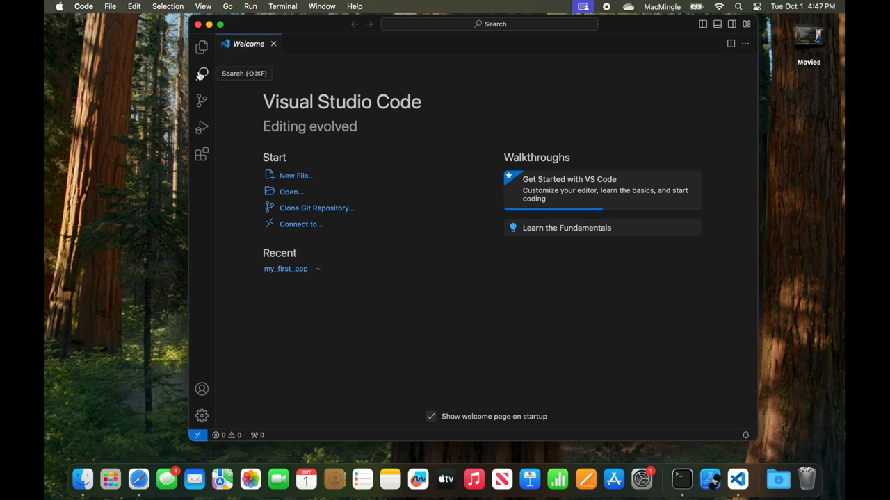
mouse_move(202, 126)
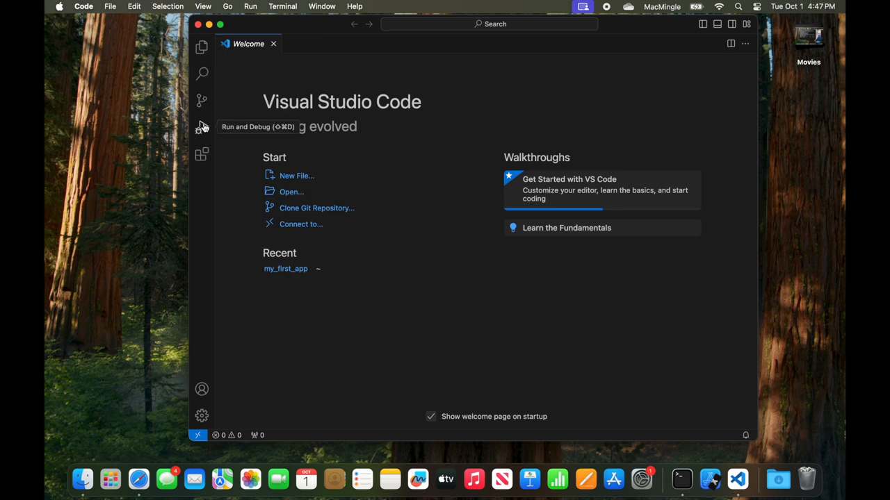
Find the Flutter extension in the marketplace, uninstall it and install it again.
click(202, 154)
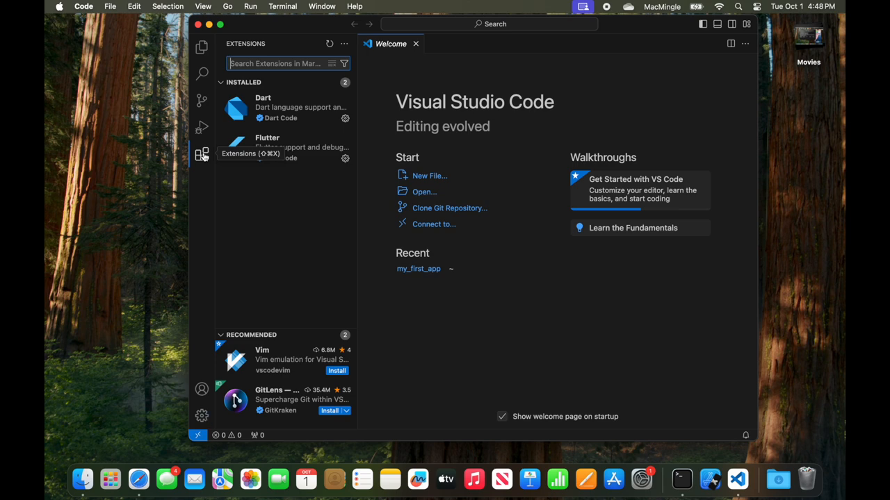
text(Flutter)
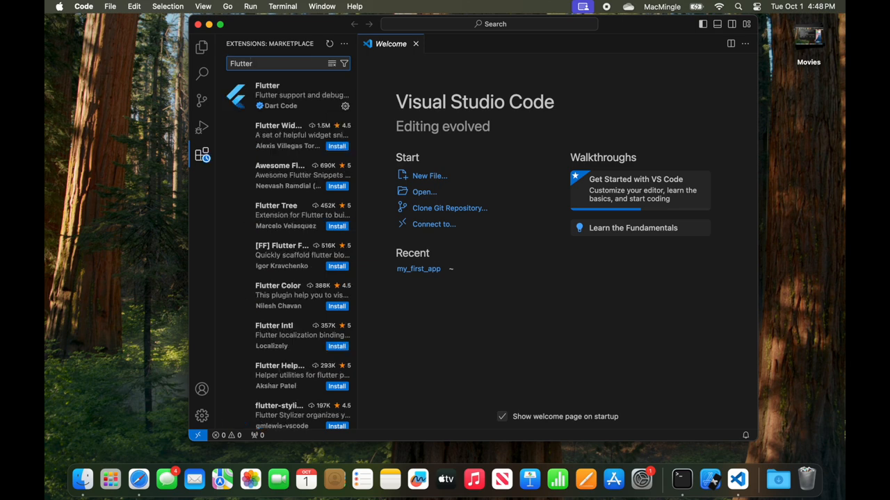
mouse_move(201, 154)
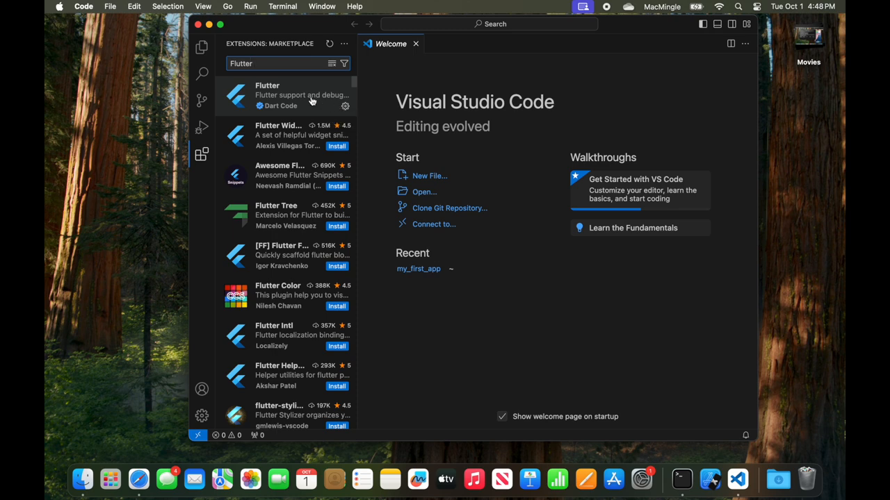
click(285, 95)
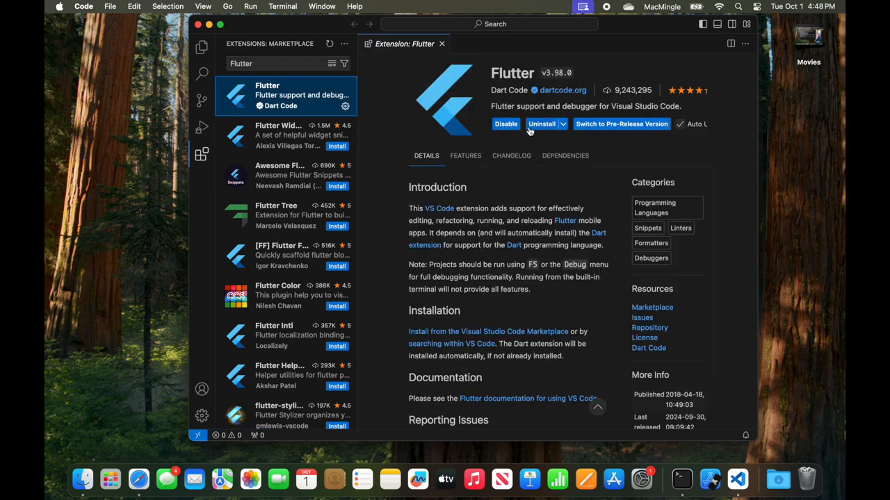
mouse_move(506, 124)
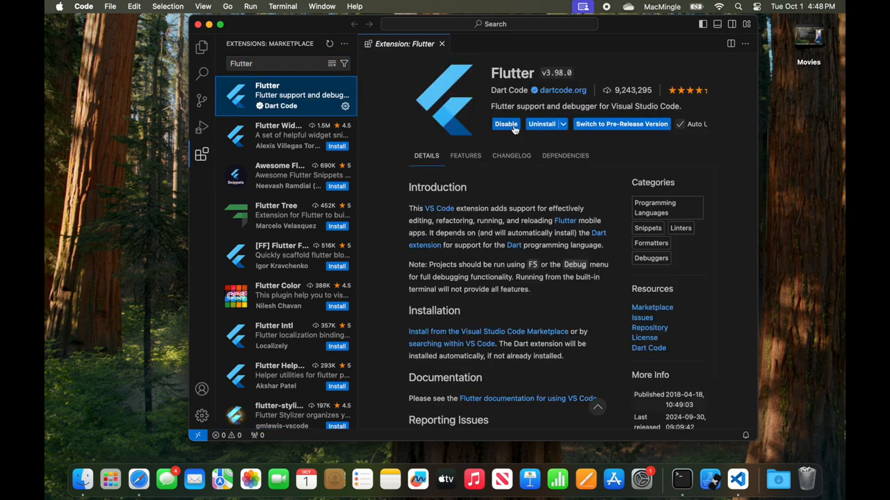
mouse_move(531, 127)
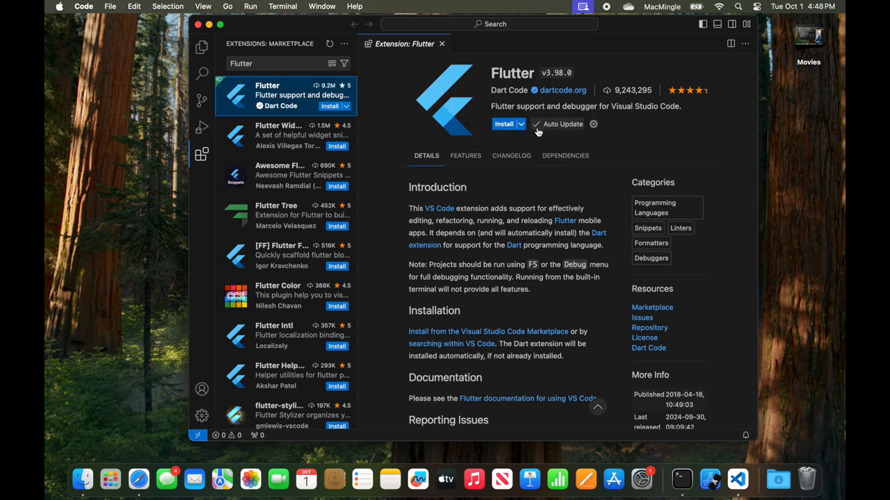
click(503, 124)
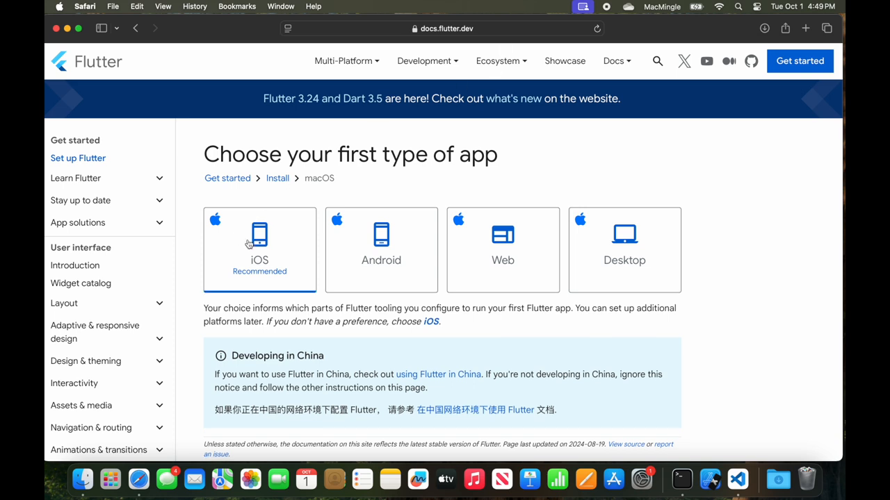
mouse_move(258, 245)
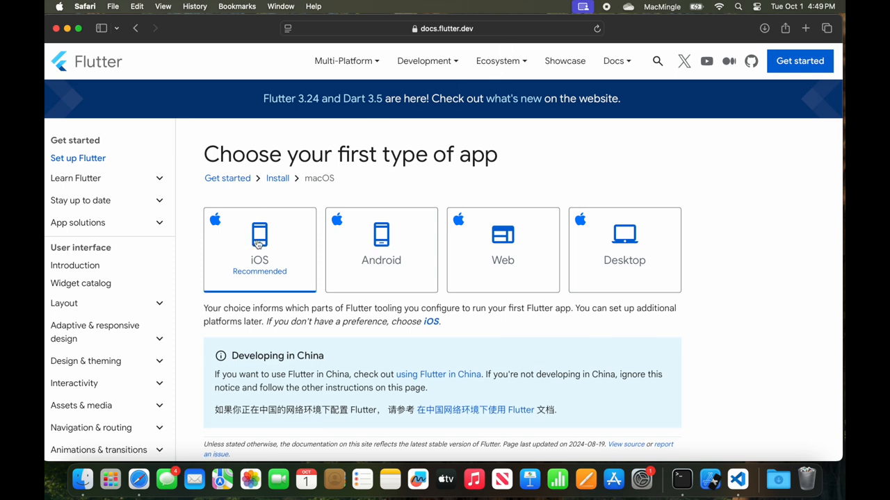
Choose iOS as the first app type and scroll to the Flutter SDK download instructions.
click(258, 247)
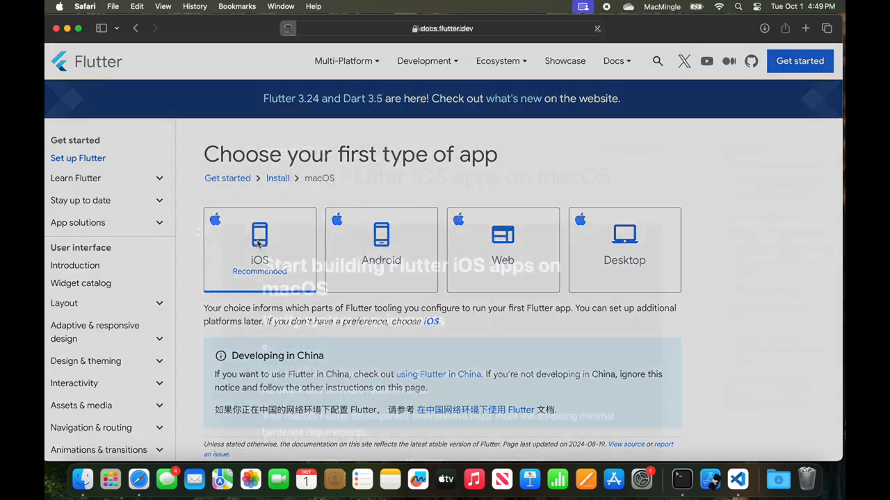
click(259, 248)
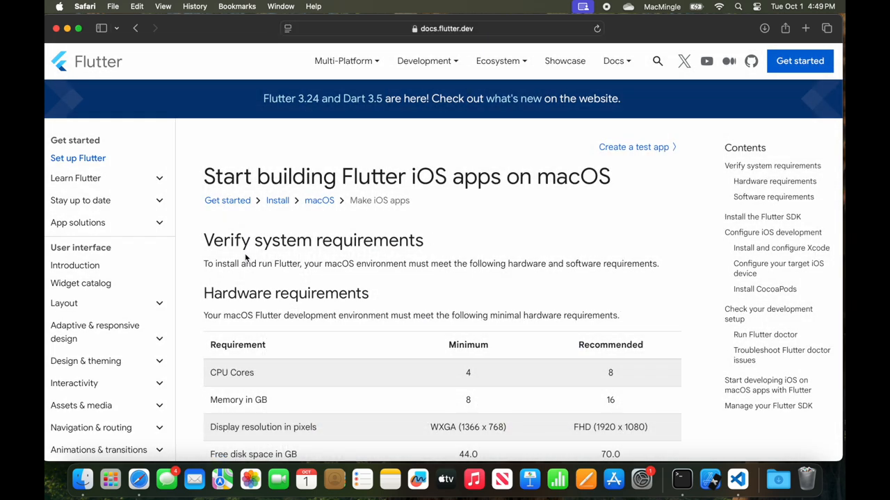
scroll(down, 3)
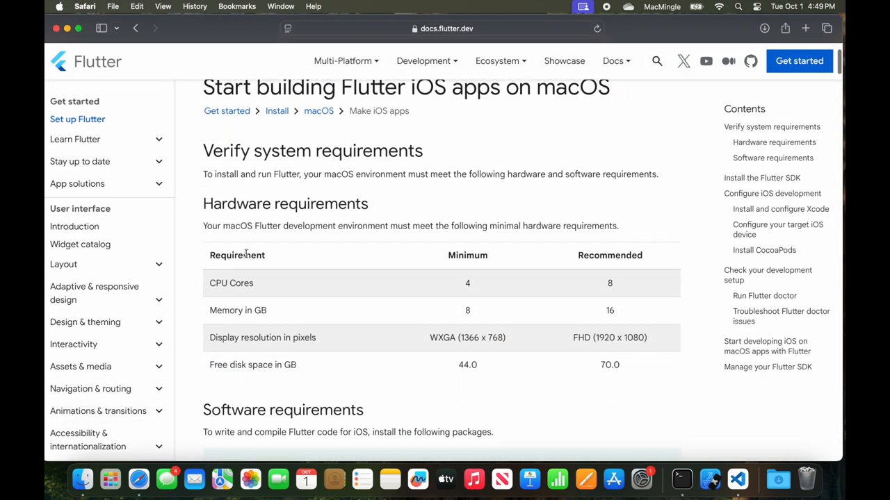
scroll(down, 3)
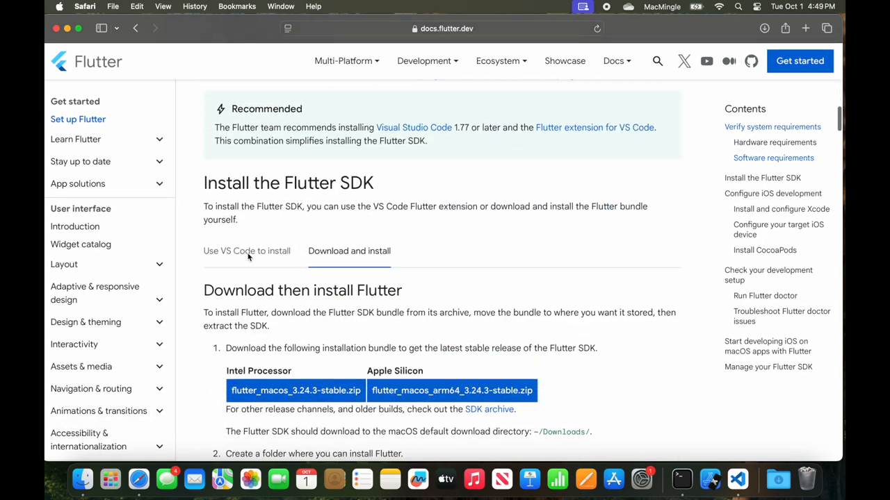
scroll(down, 3)
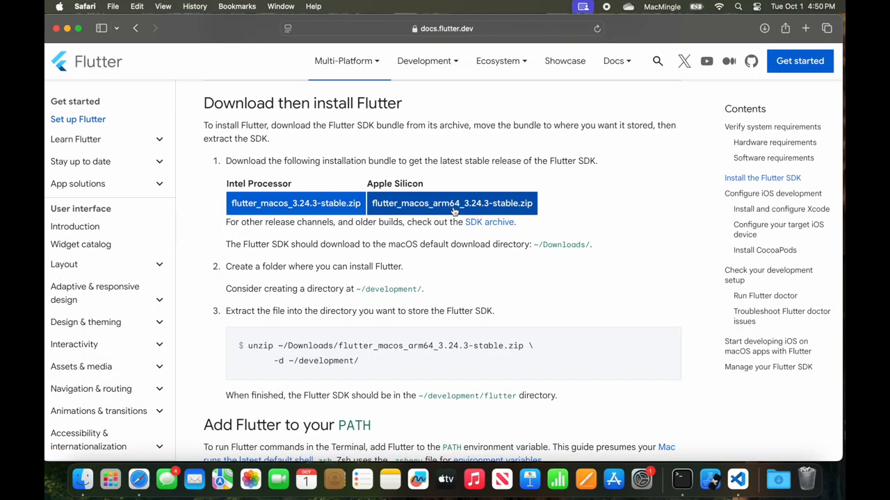
Download flutter_macos_arm64_3.24.3-stable.zip and check it in the downloads list.
click(452, 203)
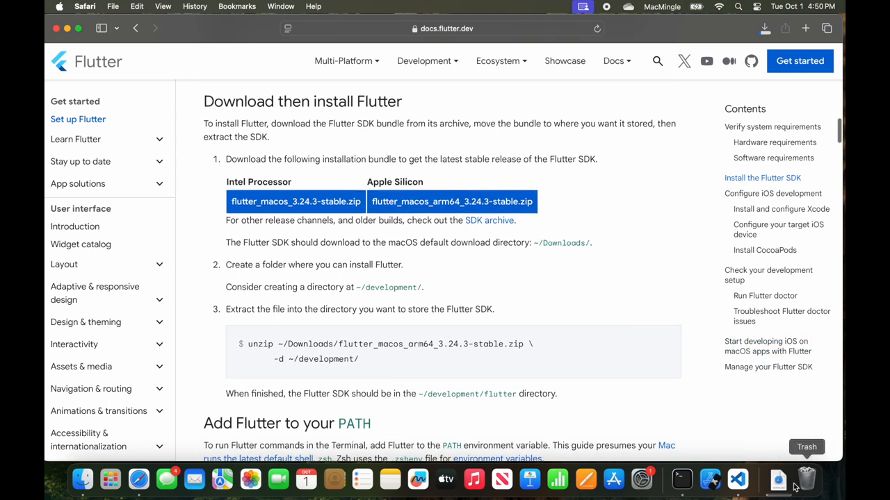
click(777, 480)
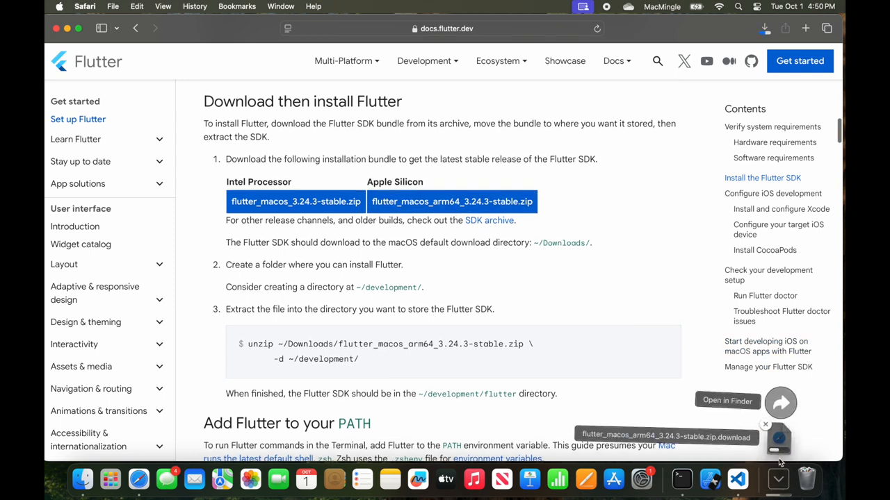
click(765, 28)
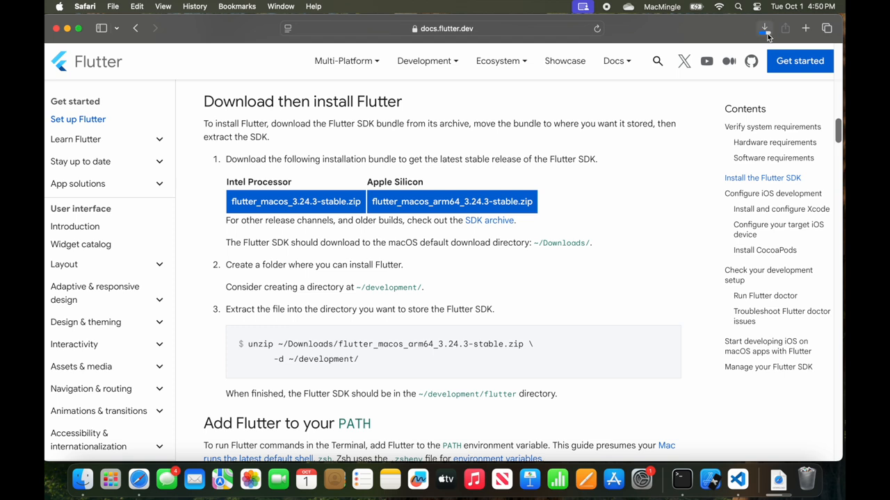
click(765, 27)
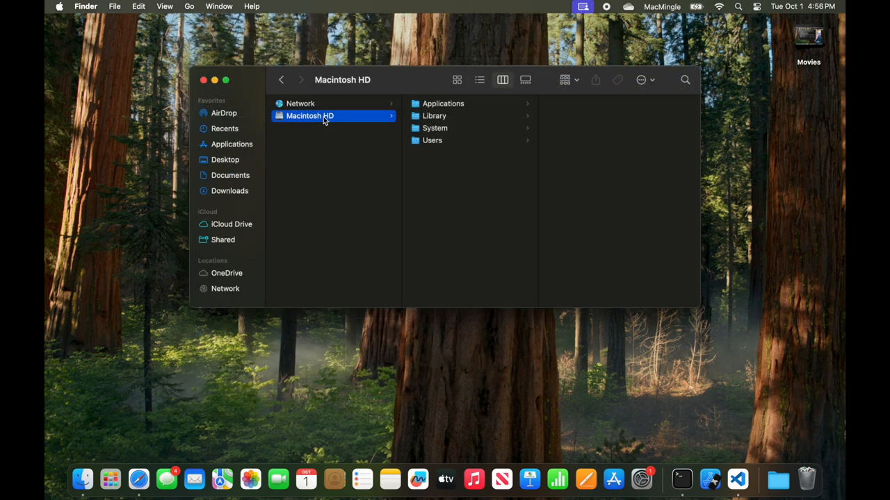
mouse_move(436, 146)
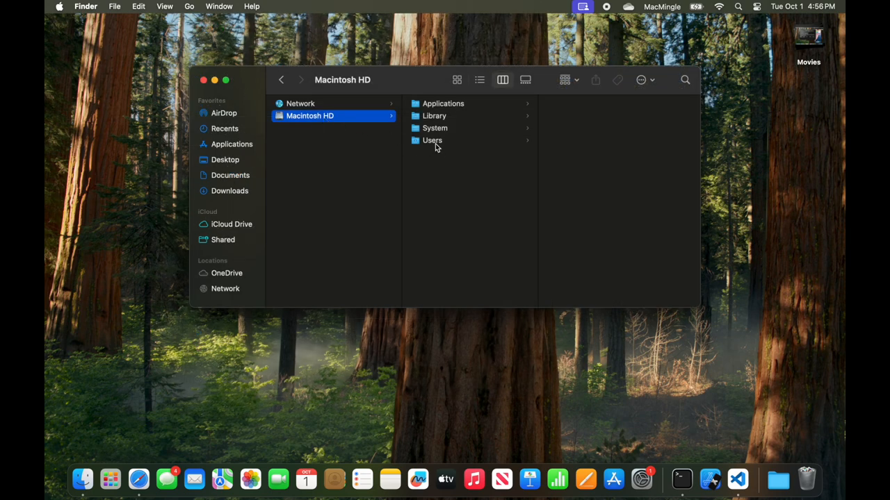
Place the flutter folder in the home folder's development directory and close Finder.
click(432, 139)
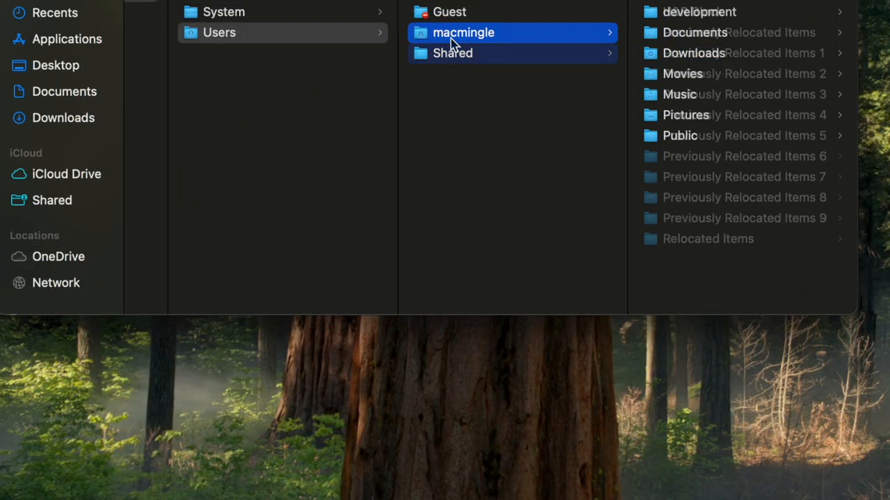
click(463, 32)
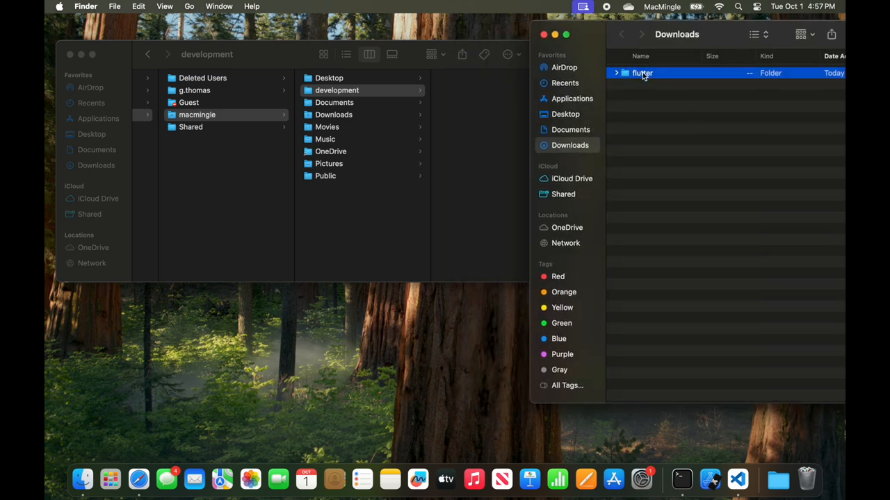
double_click(642, 73)
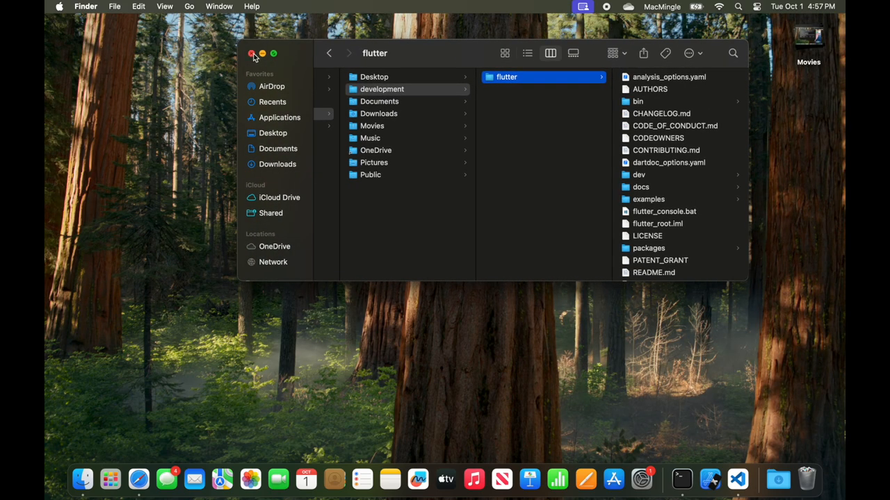
click(253, 53)
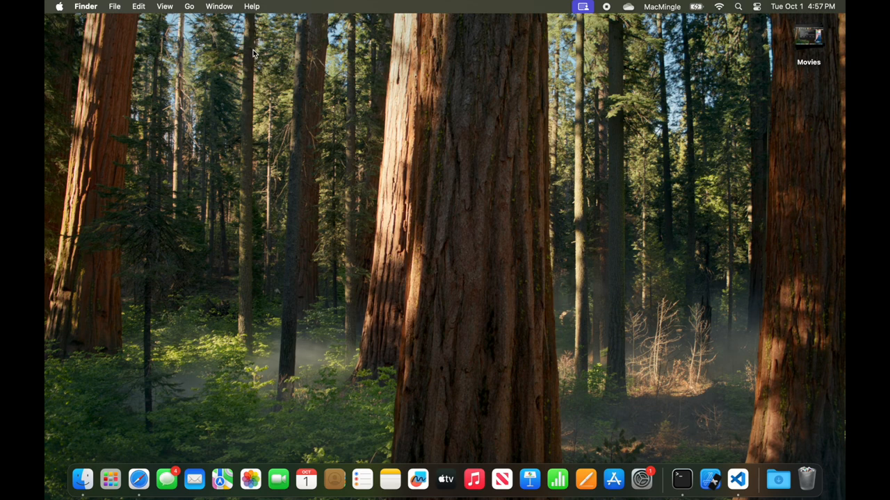
Add export PATH with $HOME/development/flutter/bin to .zshrc in nano and exit to the prompt.
click(681, 478)
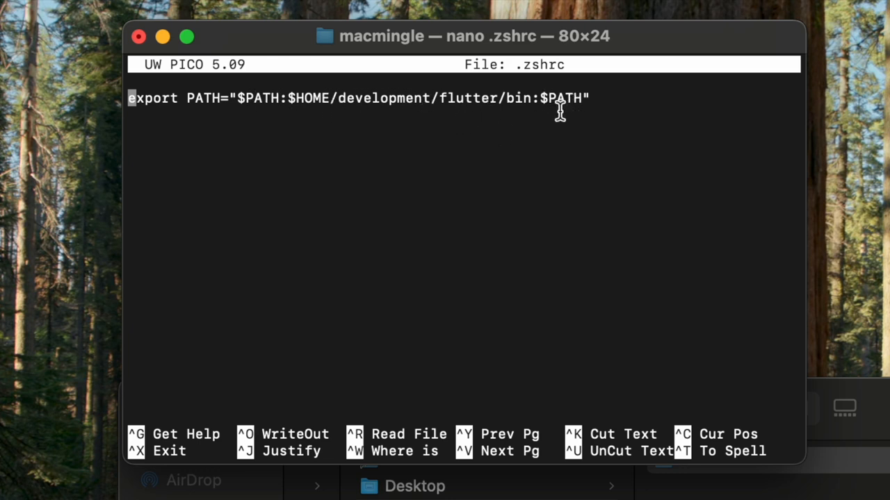
mouse_move(181, 313)
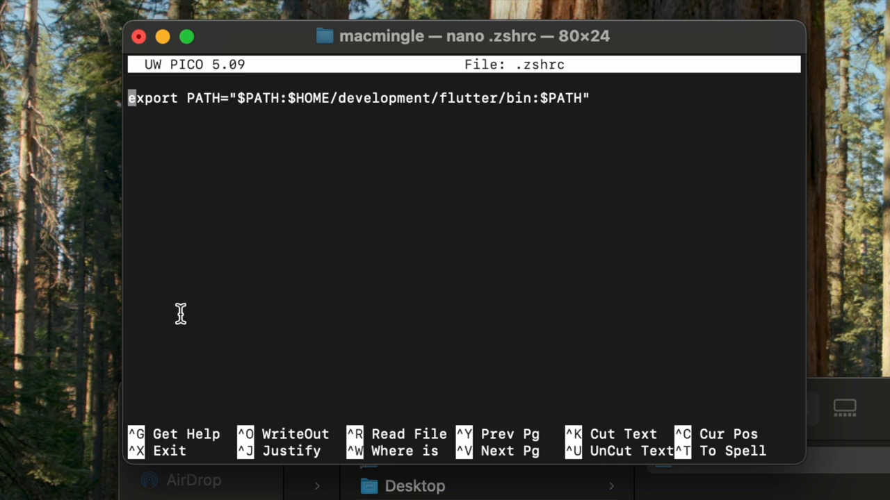
key(ctrl+x)
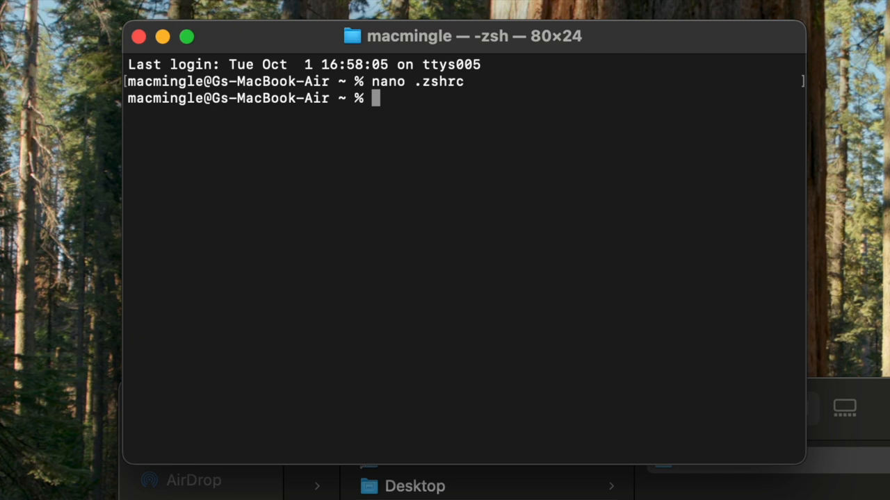
text(flutter doct)
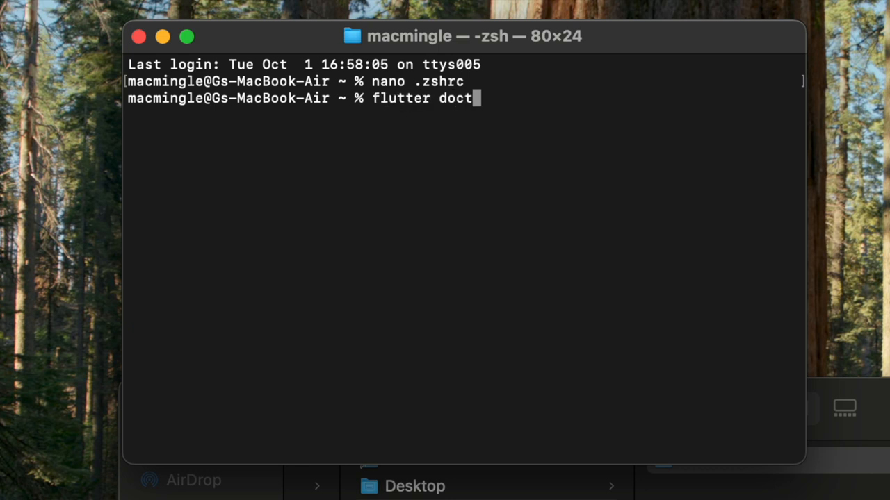
Run flutter doctor and highlight the Android toolchain and Android Studio issue lines.
key(enter)
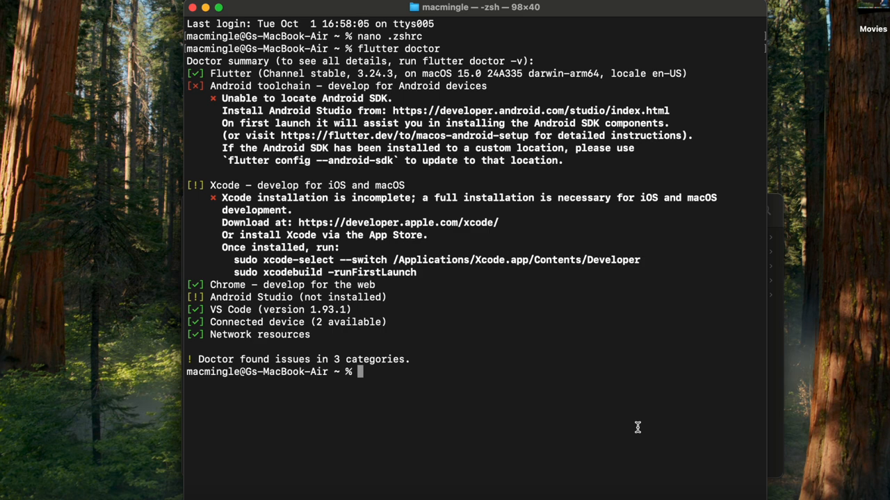
mouse_move(614, 380)
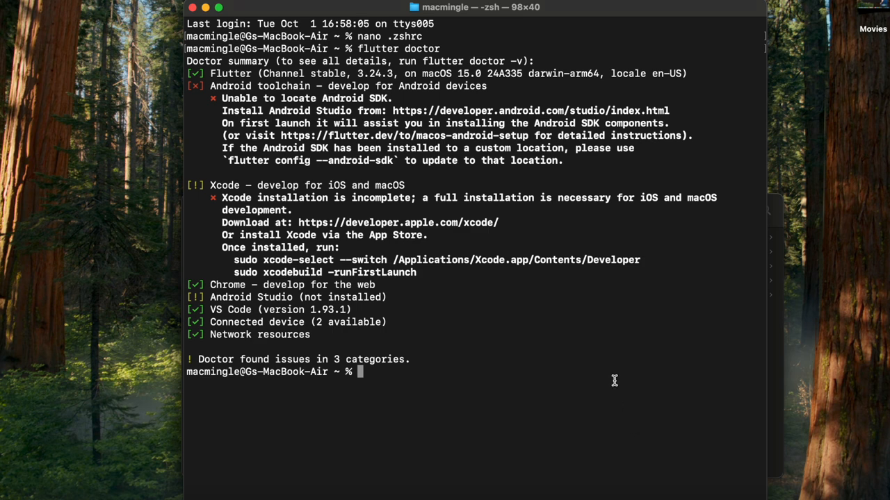
drag(211, 86, 462, 125)
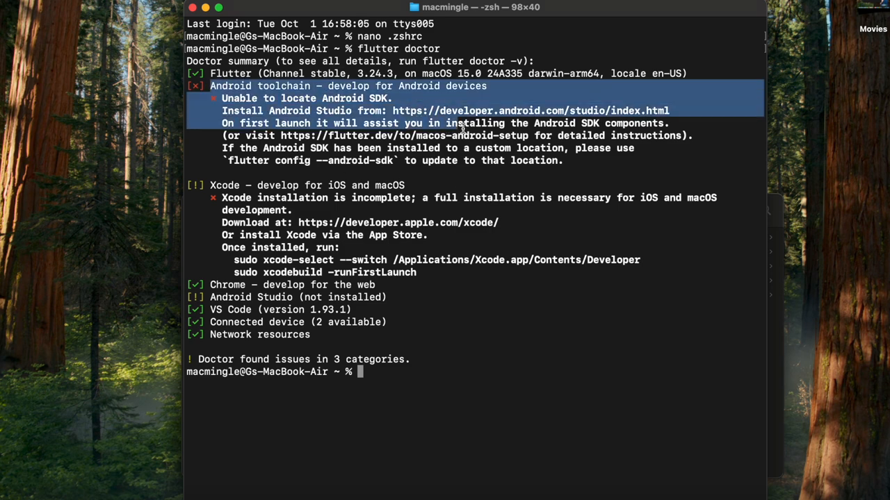
drag(462, 125, 208, 297)
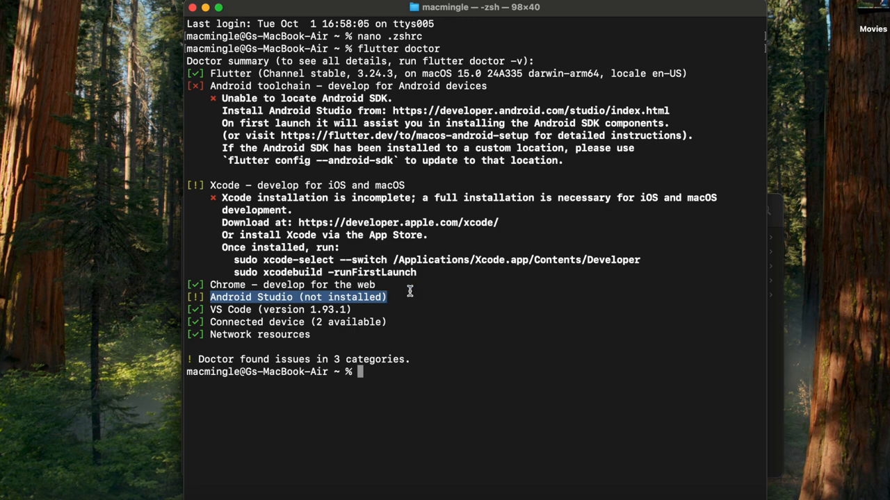
mouse_move(230, 328)
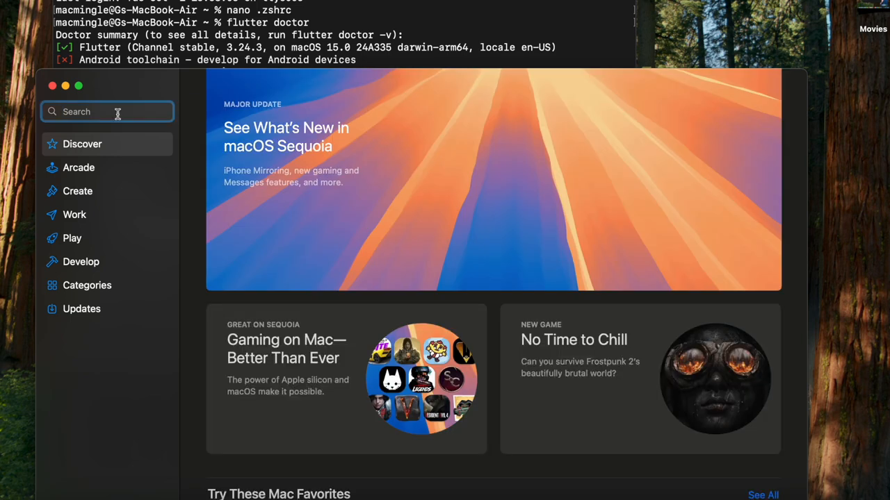
Search the App Store for 'xcode', confirm it shows Open, and return to Terminal.
text(xcode)
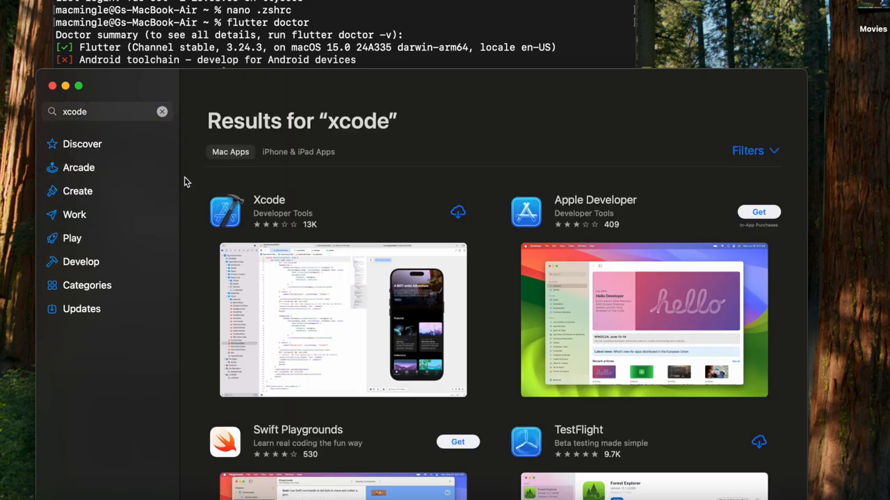
mouse_move(487, 231)
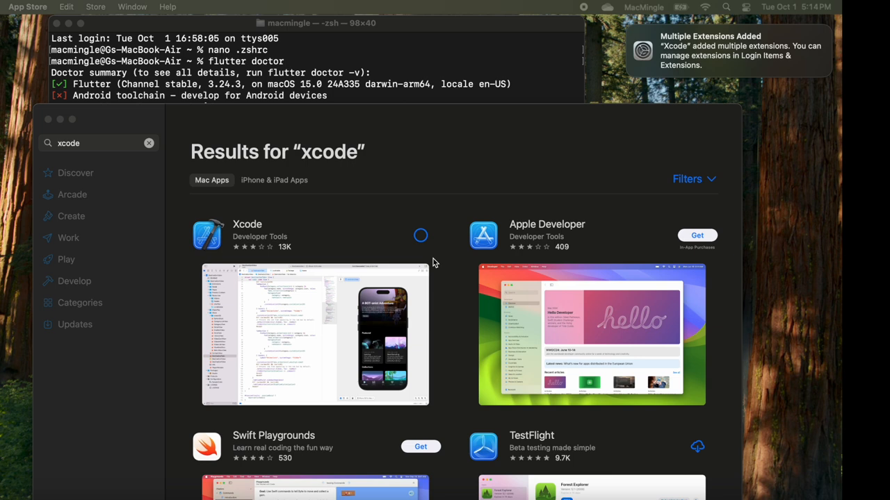
click(420, 235)
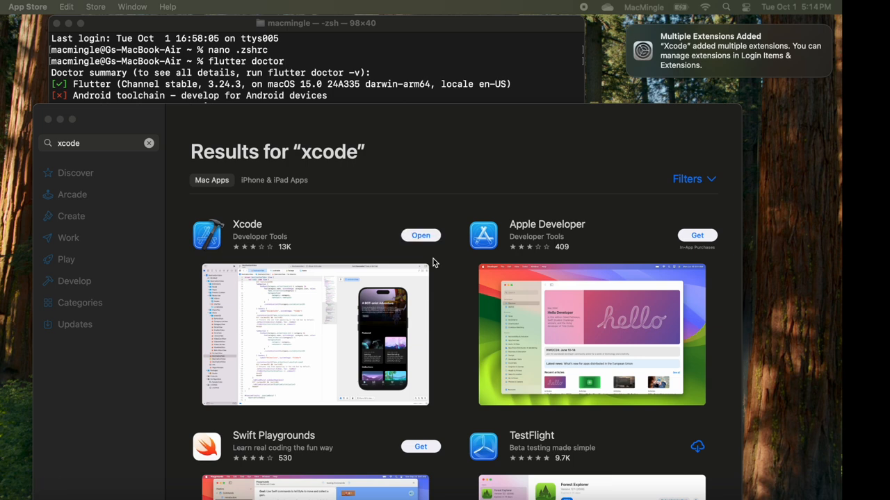
mouse_move(124, 202)
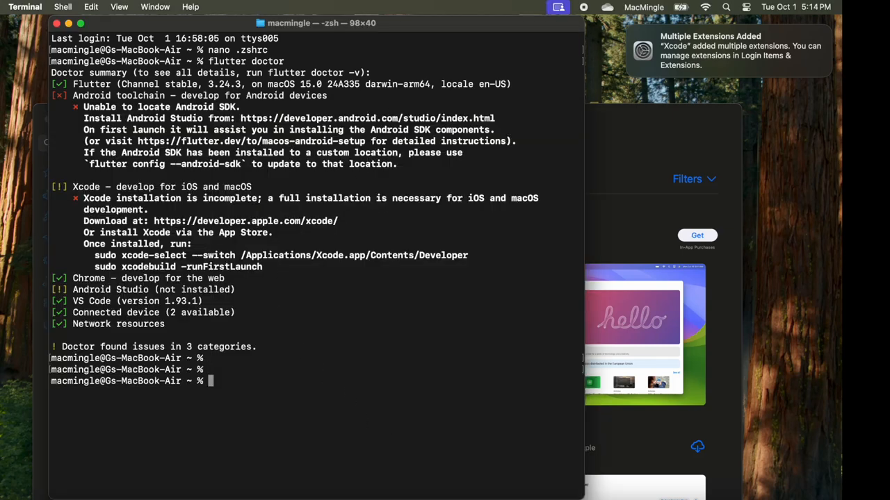
Run 'sudo xcode-select --install' and learn the command line tools are already installed.
text(xcode)
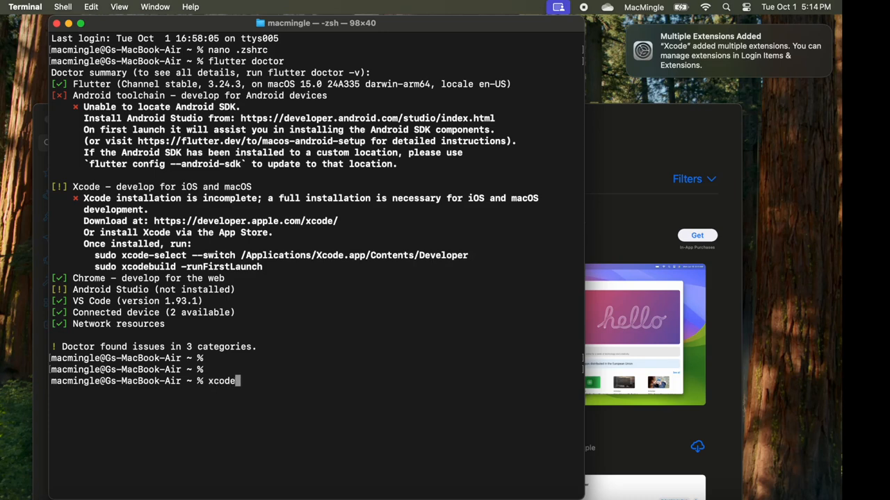
text(-selecr --ins)
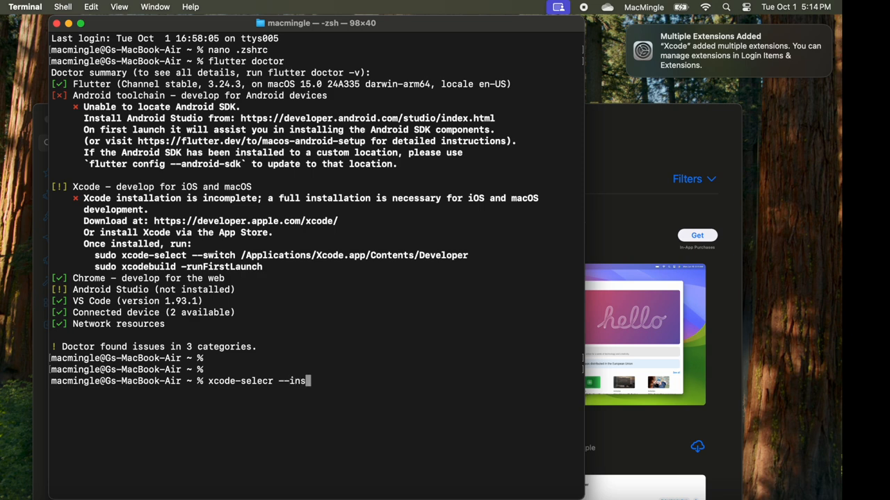
text(tall)
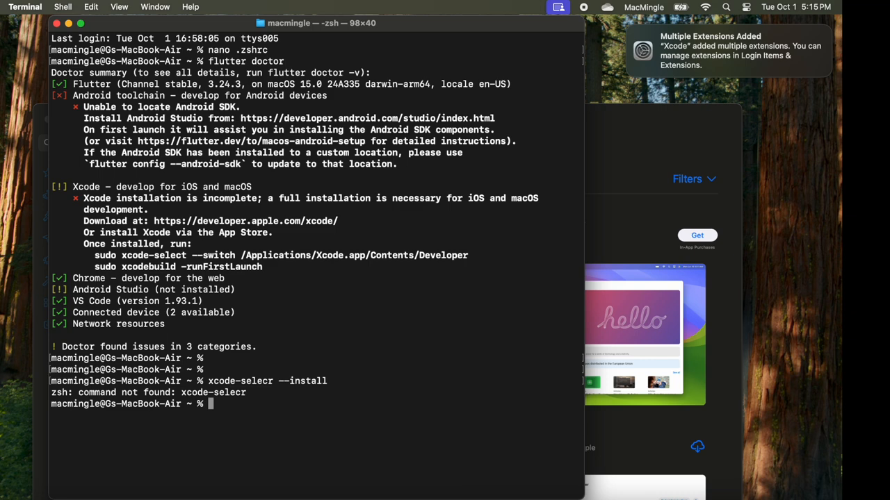
text(sudo xc)
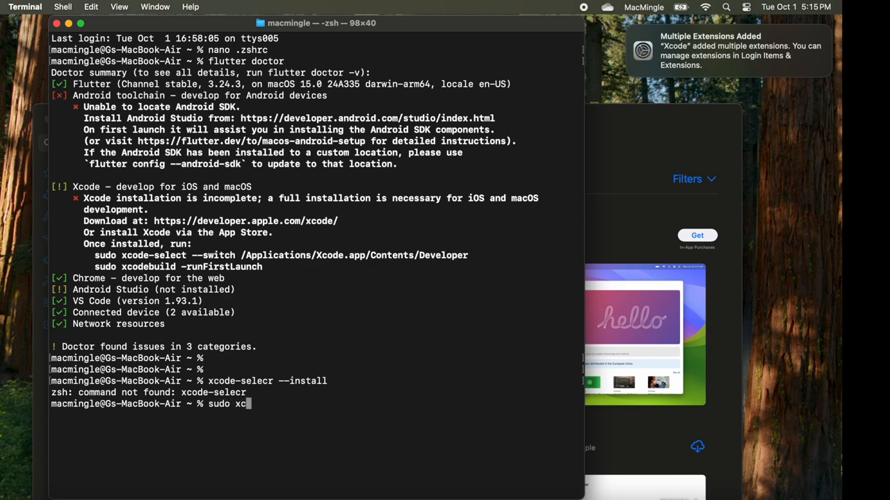
text(de)
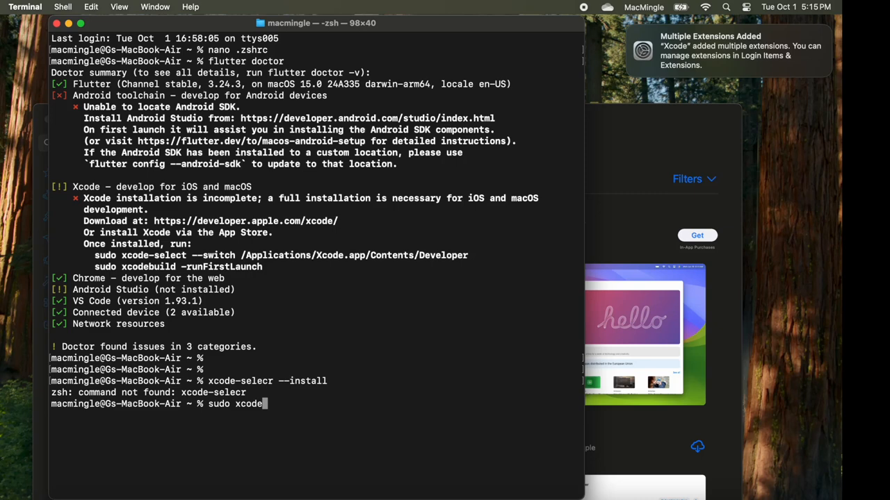
text(-)
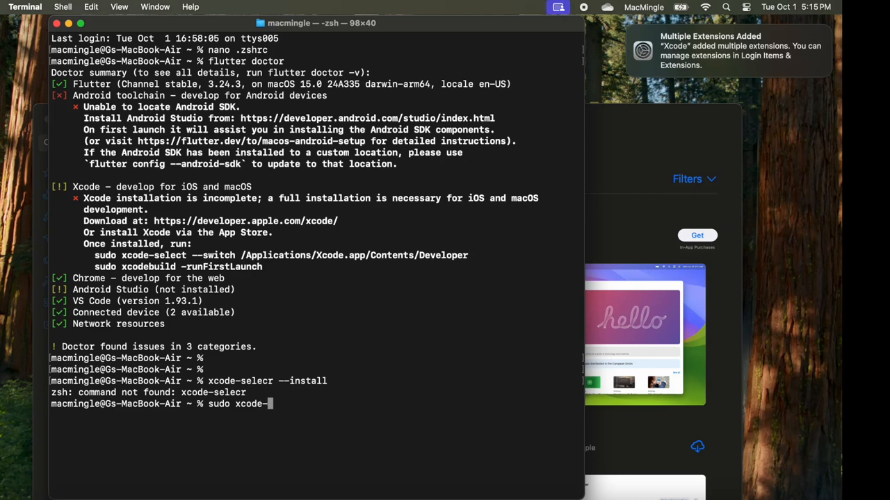
text(elect)
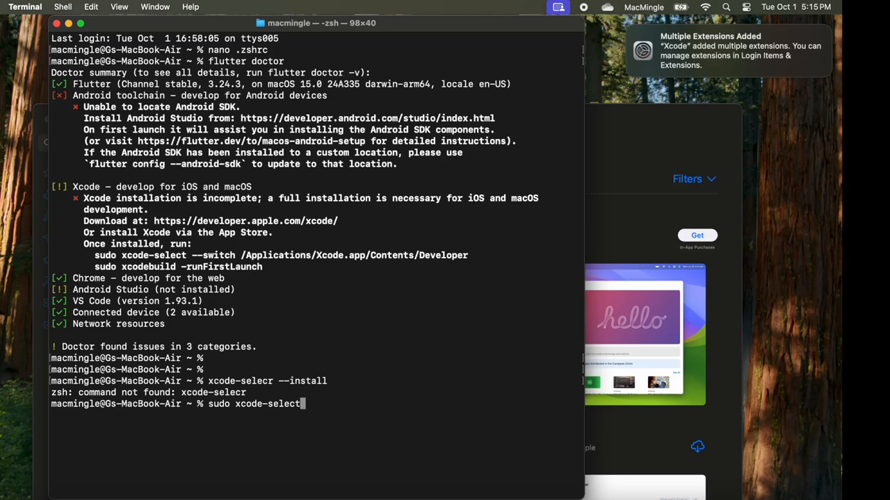
text(--install)
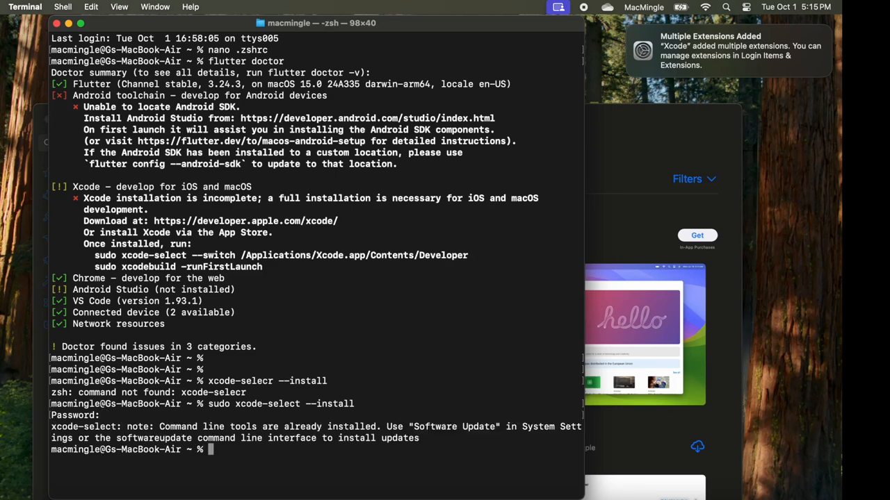
Begin a new 'sudo xcode' command for the license step.
drag(158, 426, 378, 426)
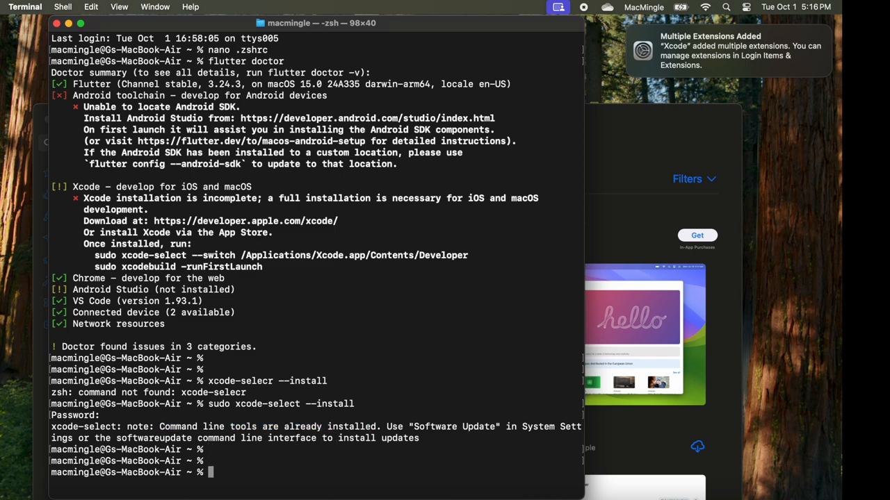
text(sudo)
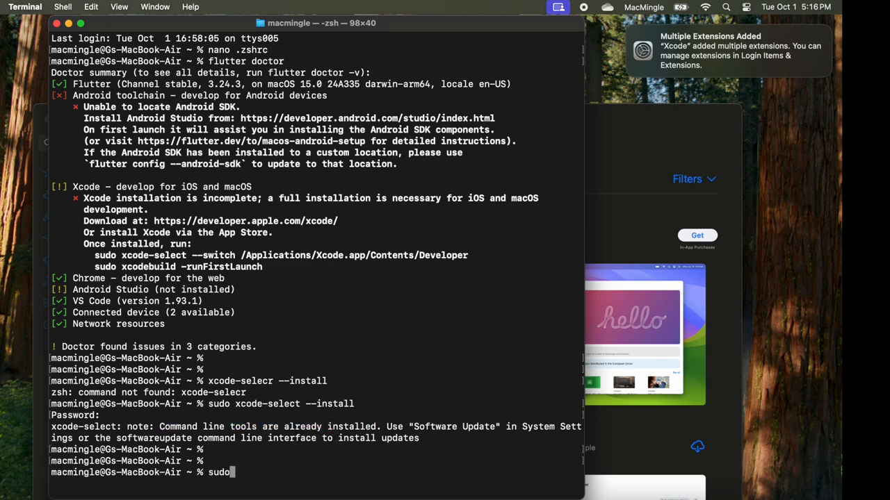
text(xcod)
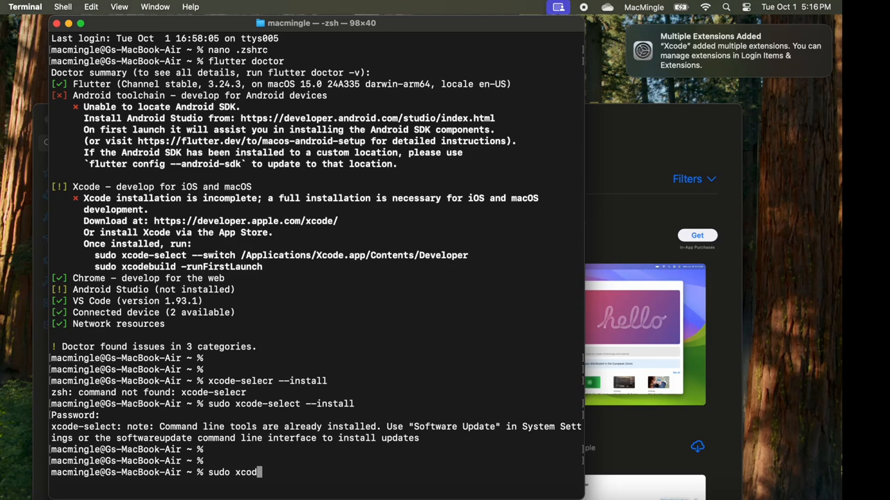
text(e)
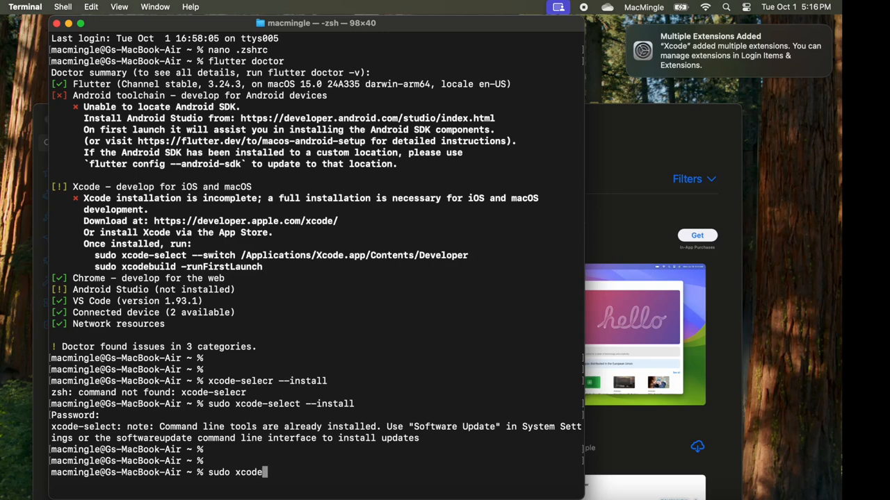
Run 'sudo xcodebuild -license' and accept it by entering 'agree'.
text(build)
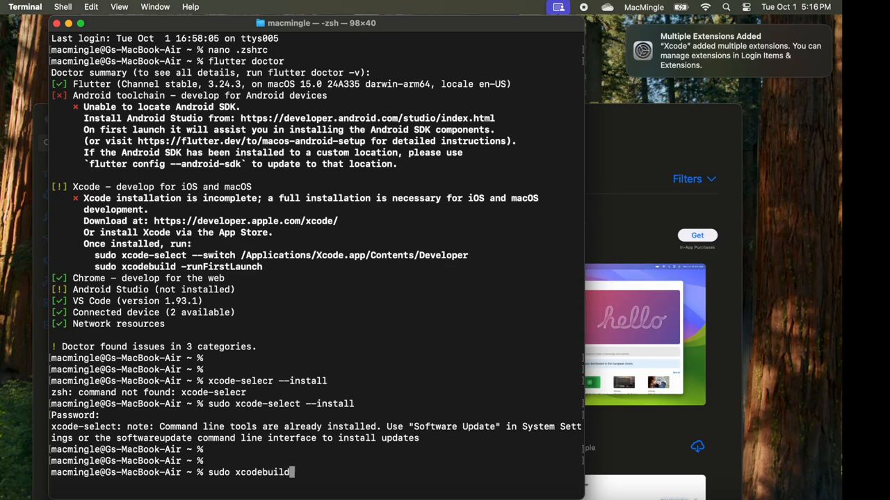
text(-)
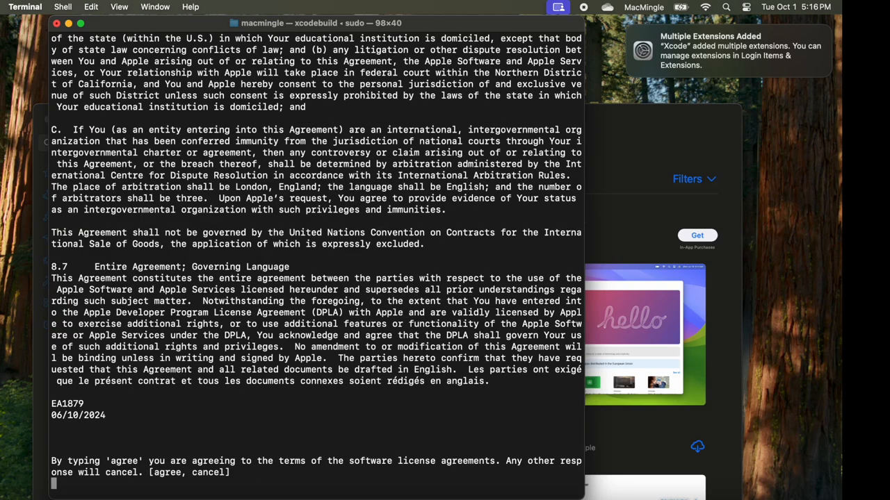
text(agr)
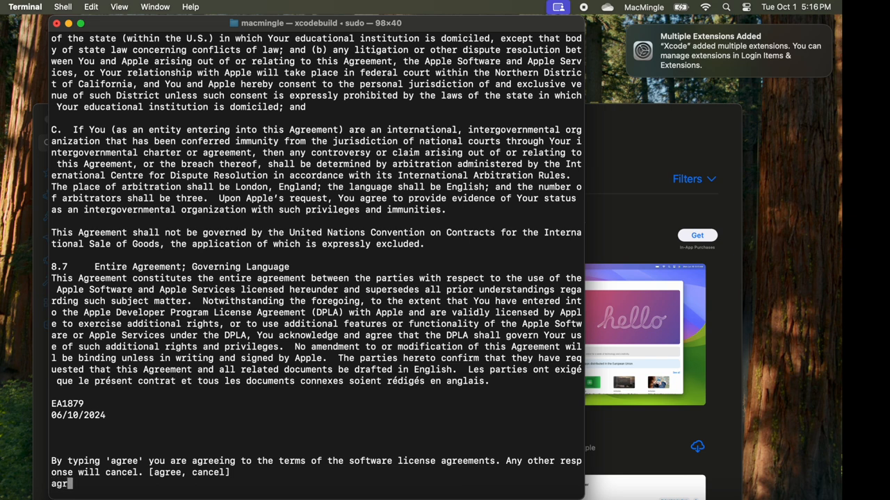
text(ee)
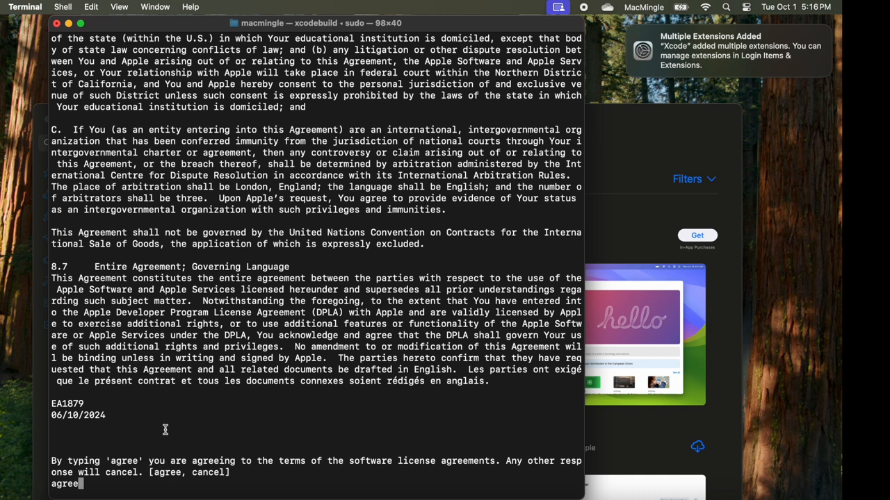
key(Enter)
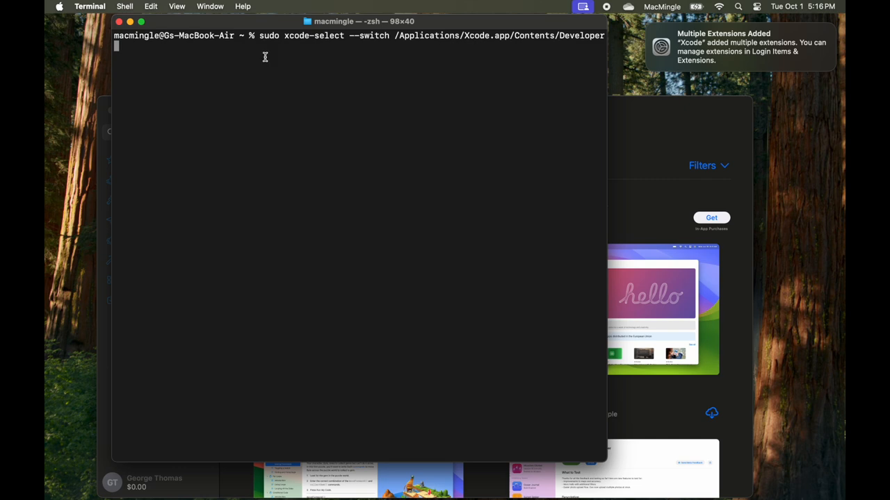
mouse_move(324, 36)
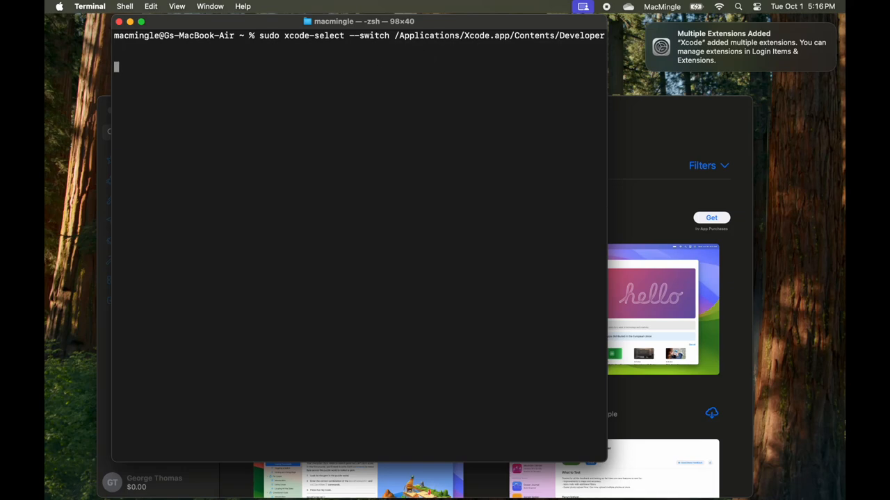
Switch the developer tools to Xcode's Developer folder and begin the flutter command.
text(flutter crea)
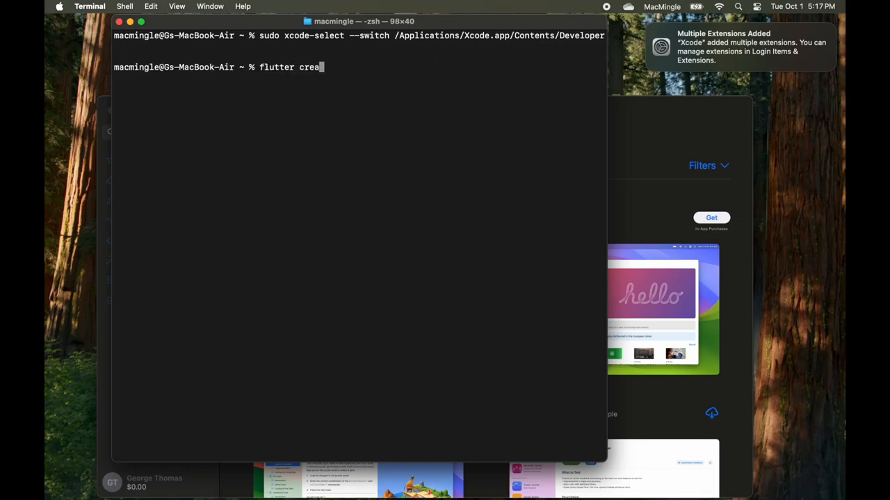
Run 'flutter create my_first_app', generating 129 starter files, and start cd into it.
text(te)
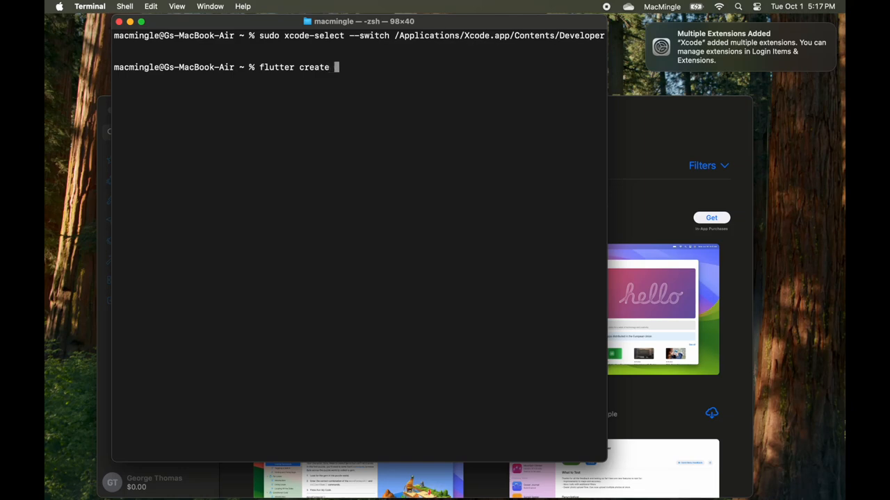
text(my_first)
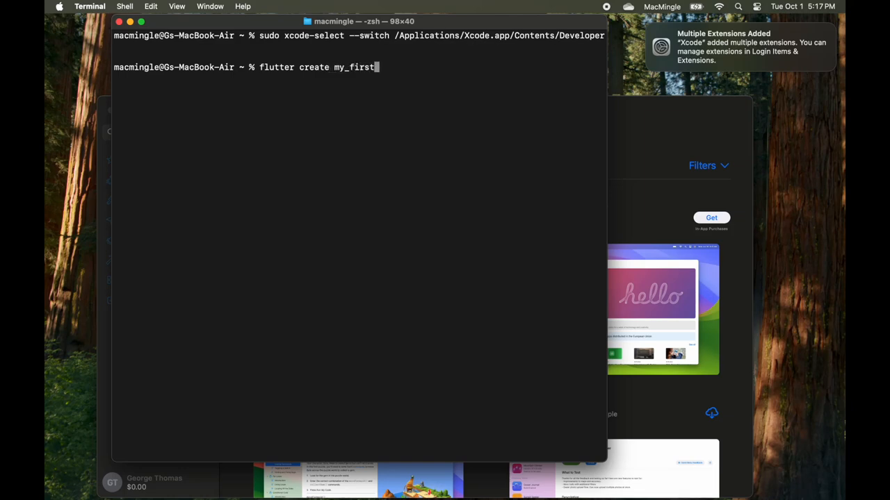
text(_app)
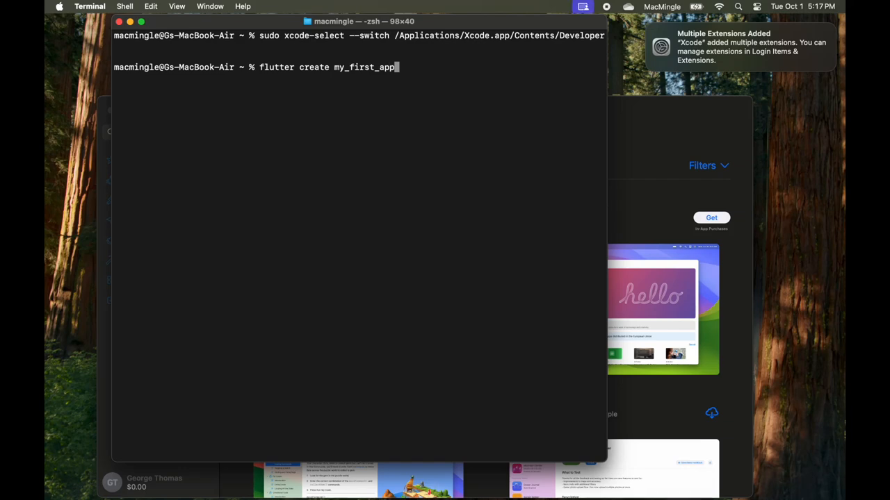
key(Return)
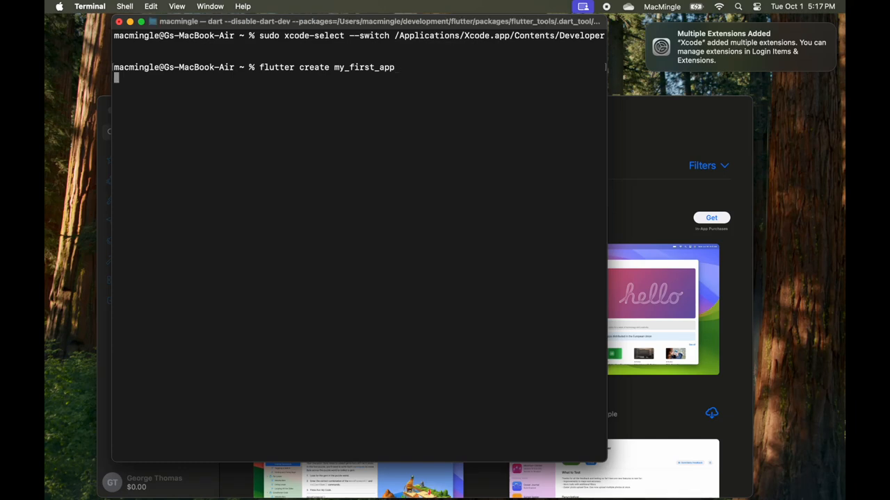
key(enter)
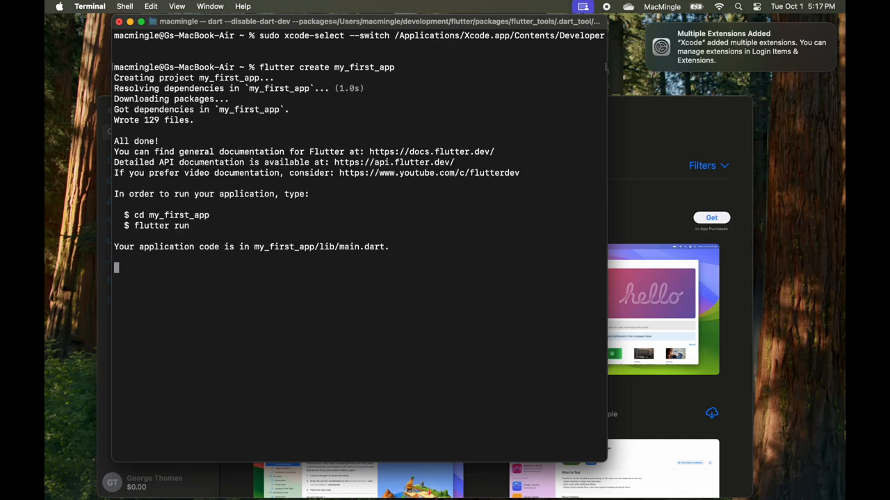
text(cd)
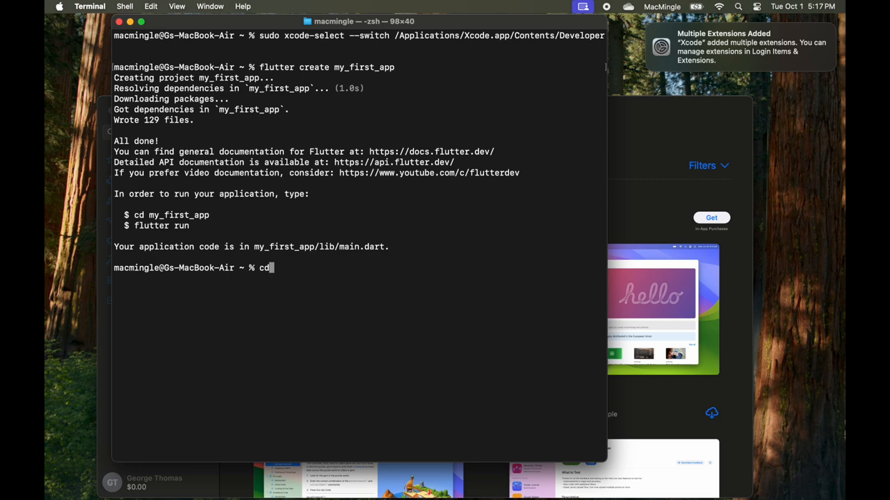
text(my)
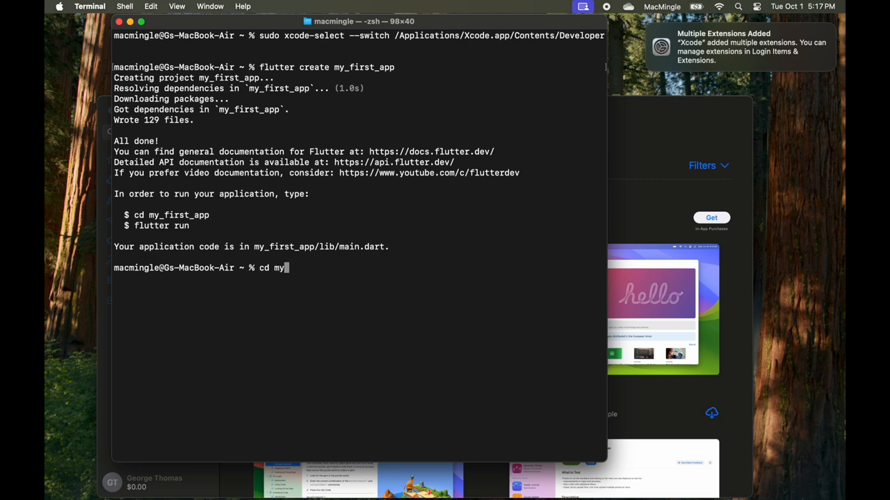
Enter my_first_app, run 'flutter run' and choose option 1 to launch on macOS.
text(_first_app)
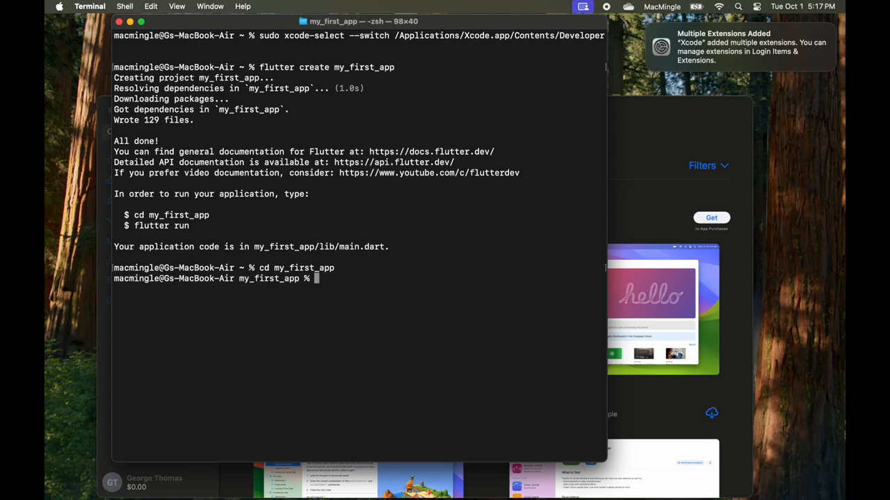
text(fl)
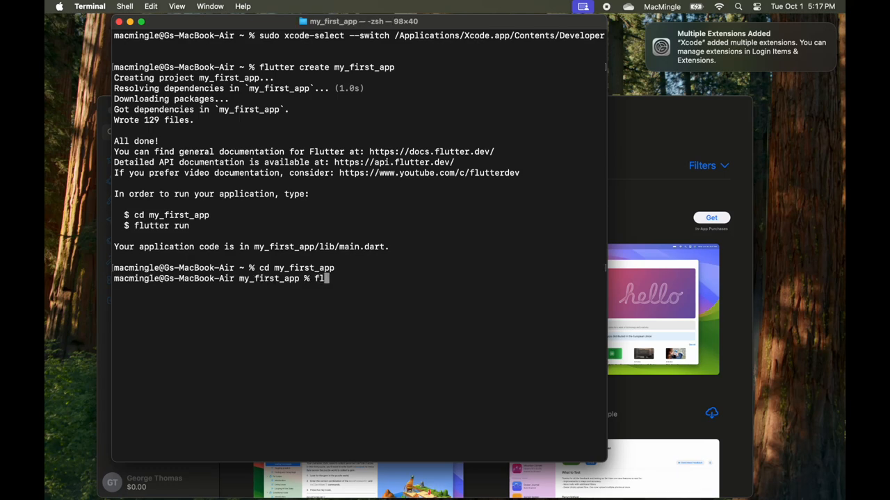
text(utter run)
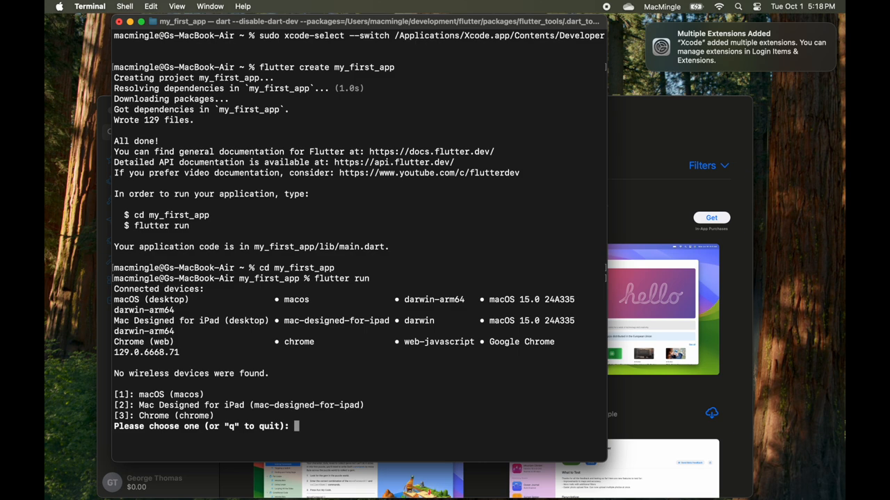
text(1)
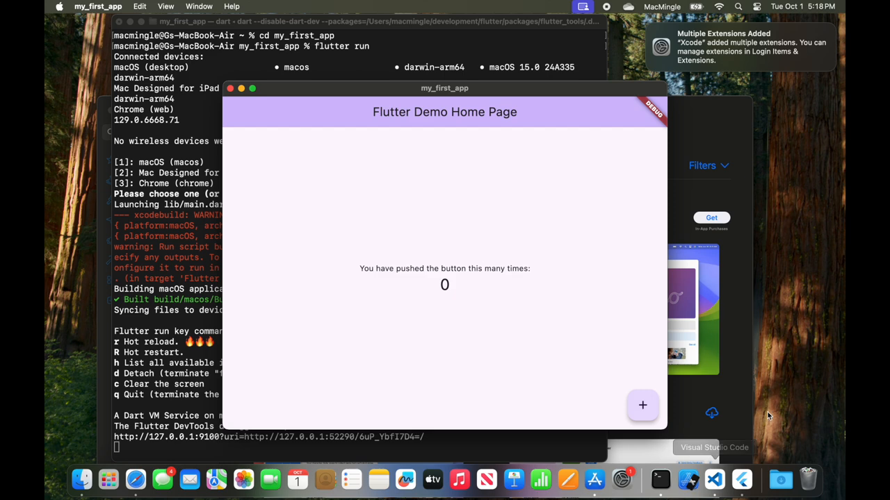
mouse_move(642, 406)
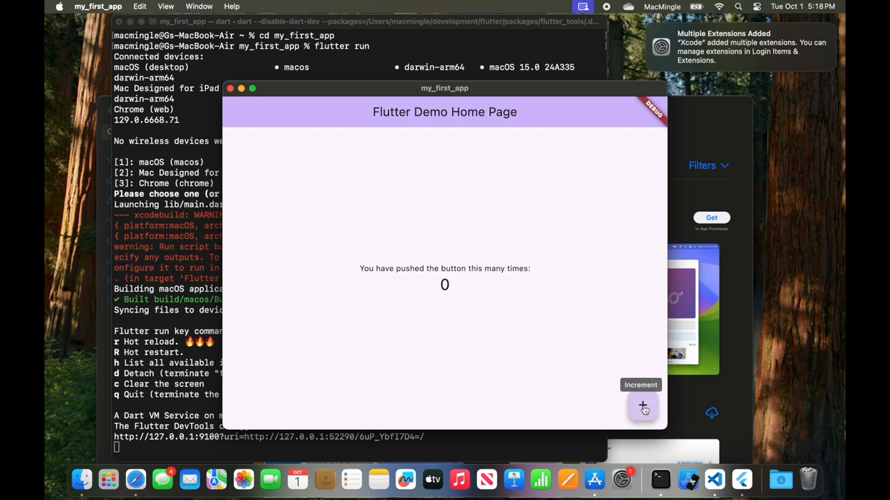
Increment the macOS counter to five presses, then close its window to end the session.
click(642, 406)
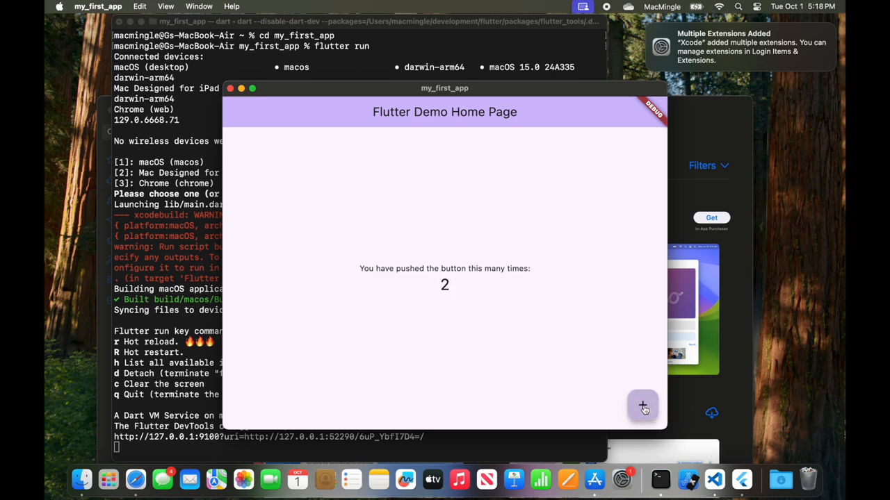
click(642, 406)
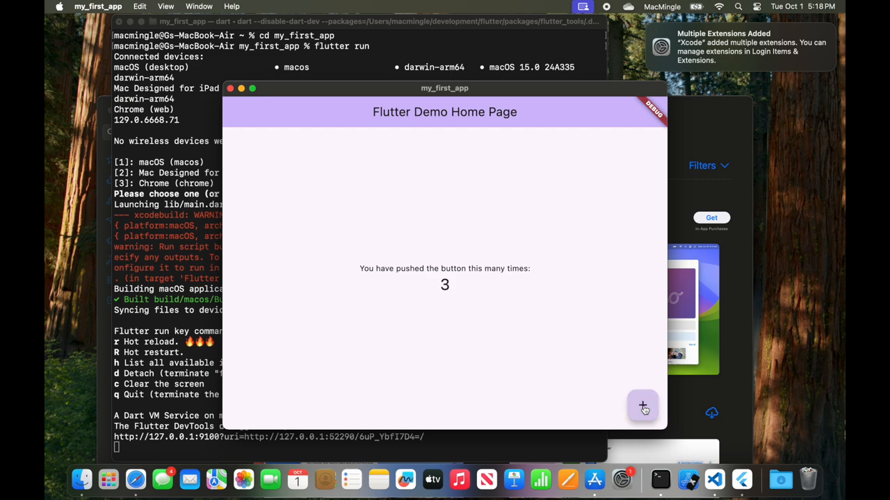
click(642, 406)
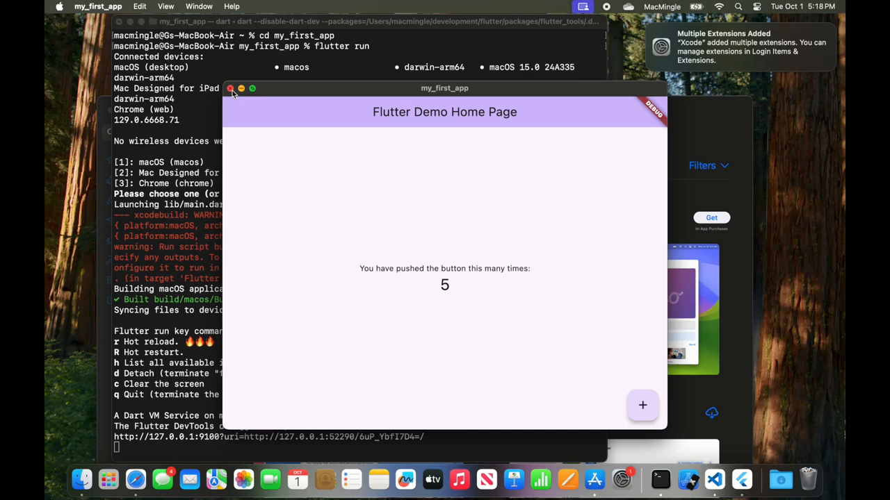
click(231, 89)
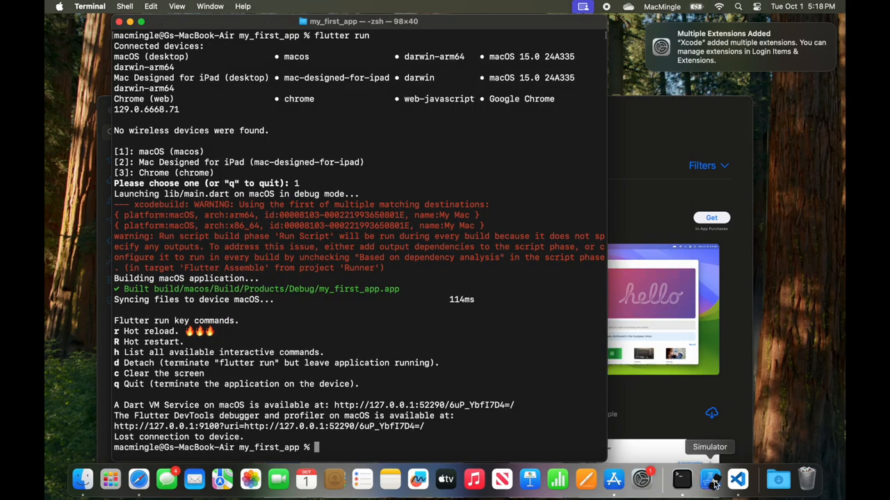
Launch Simulator from the Dock and check its devices for the iPhone 15 Pro.
click(709, 478)
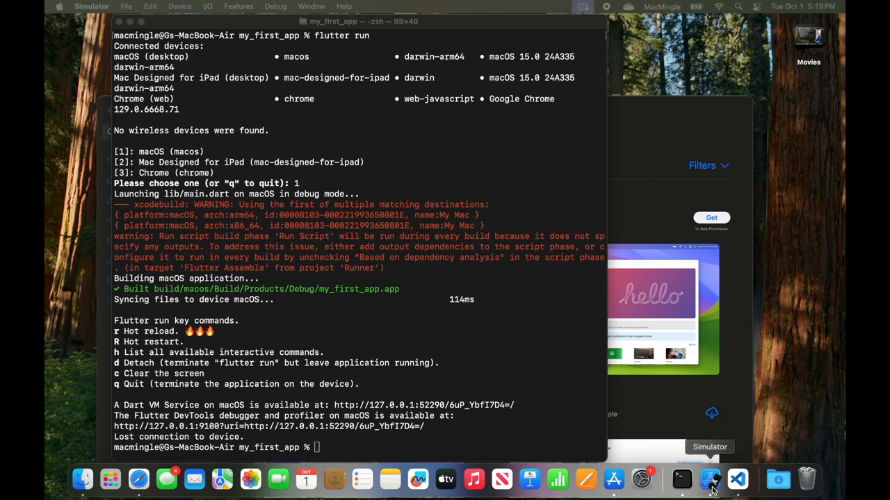
right_click(710, 478)
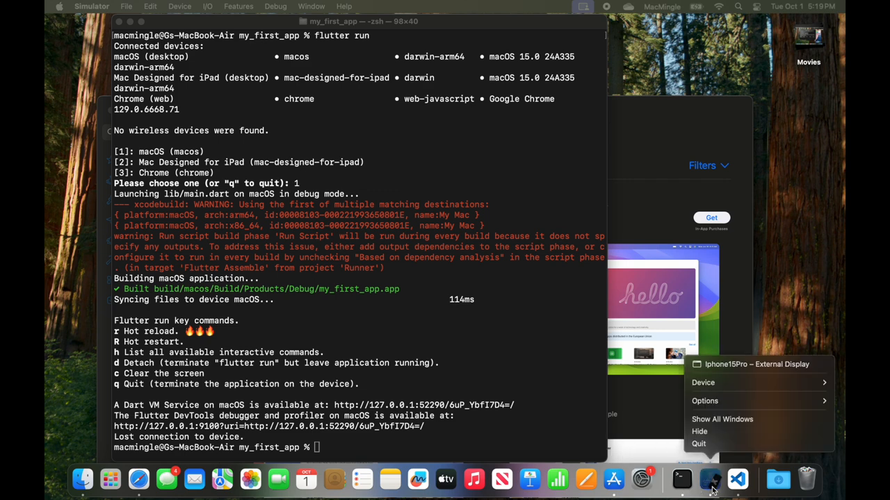
mouse_move(726, 488)
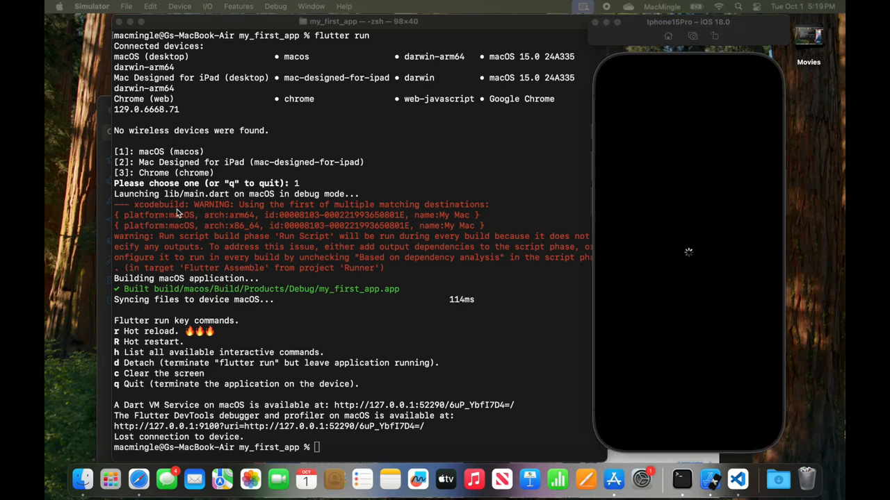
mouse_move(250, 398)
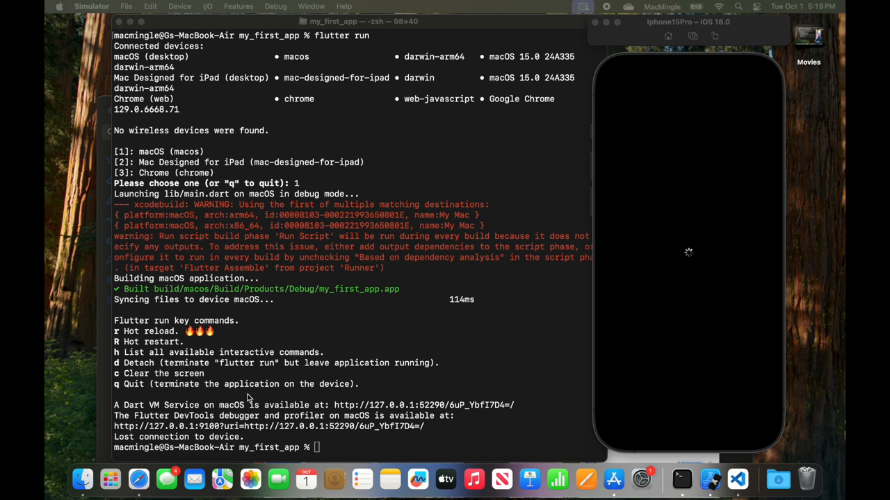
mouse_move(709, 478)
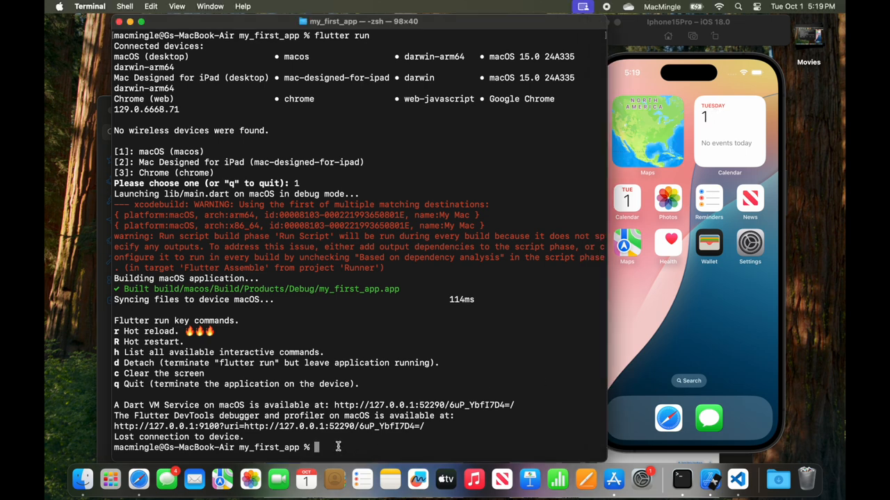
Run 'flutter run' so the counter app builds and starts on the iPhone 15 Pro simulator.
text(flutter run)
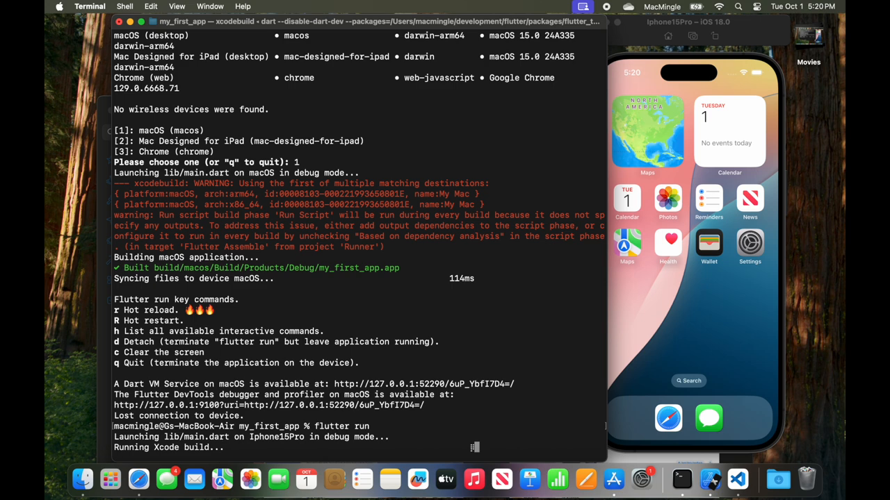
scroll(down, 3)
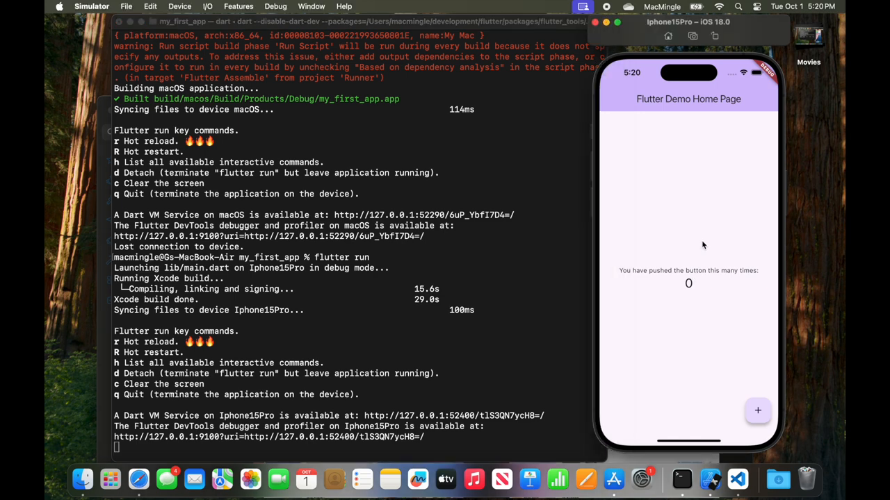
Raise the iPhone counter to 4 presses, then open Spotlight with Cmd+Space.
click(757, 410)
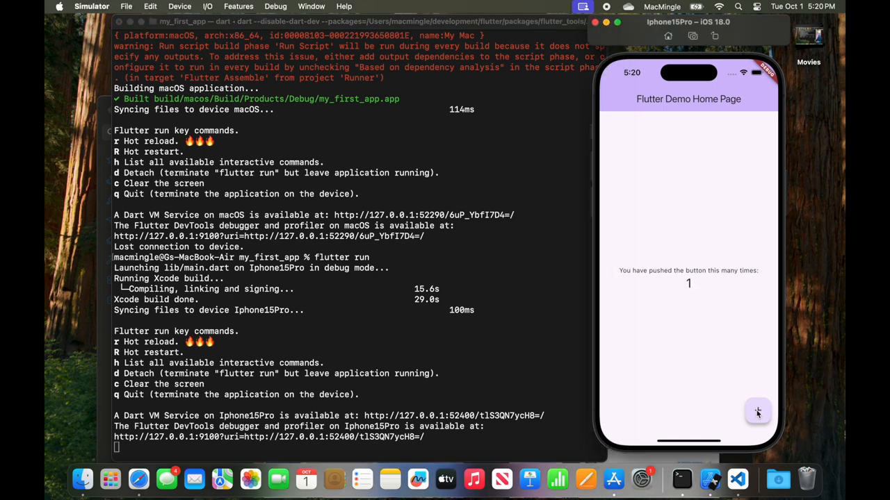
mouse_move(773, 256)
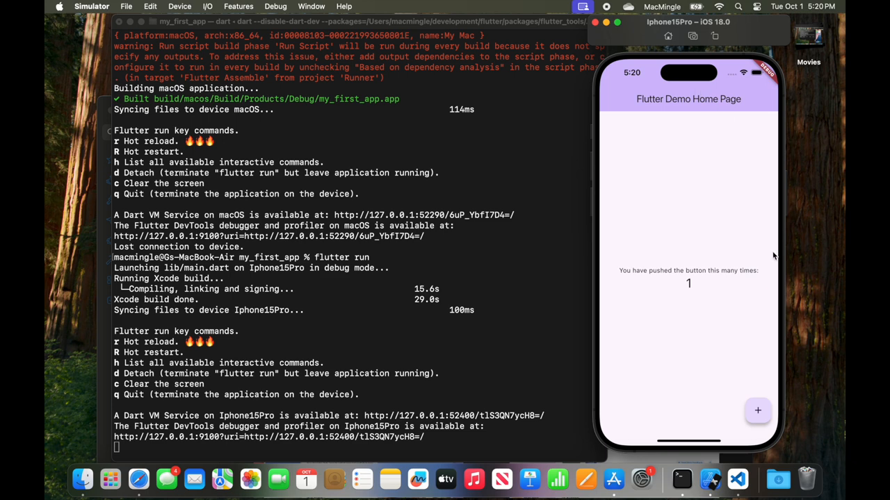
click(756, 412)
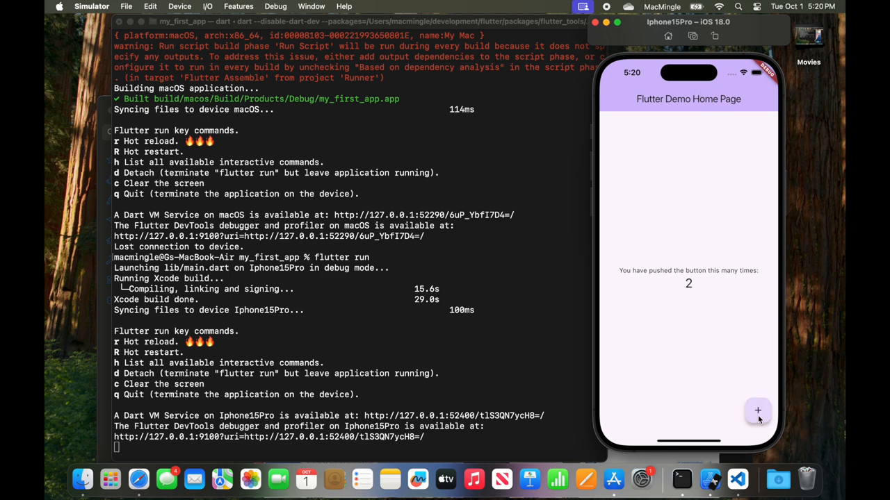
click(757, 411)
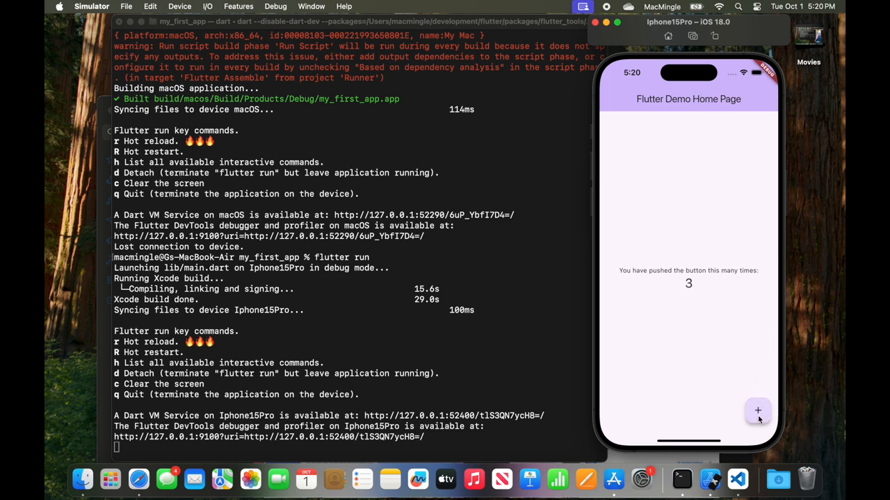
click(756, 411)
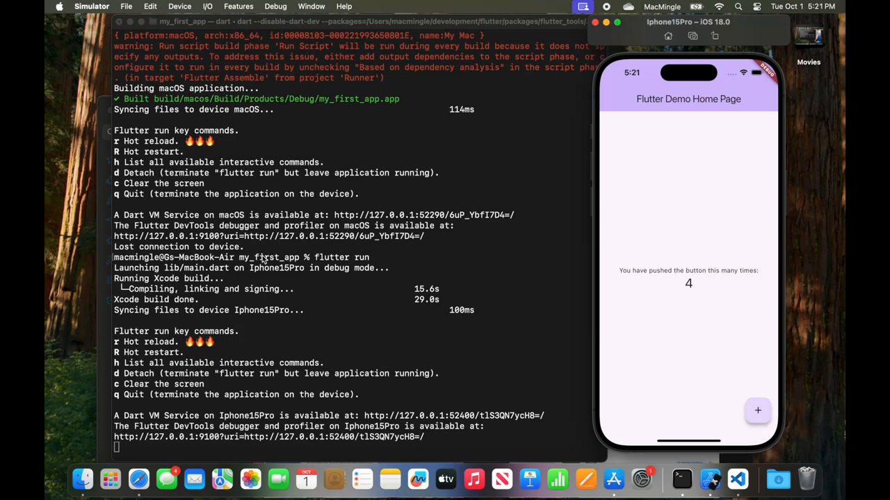
key(cmd+space)
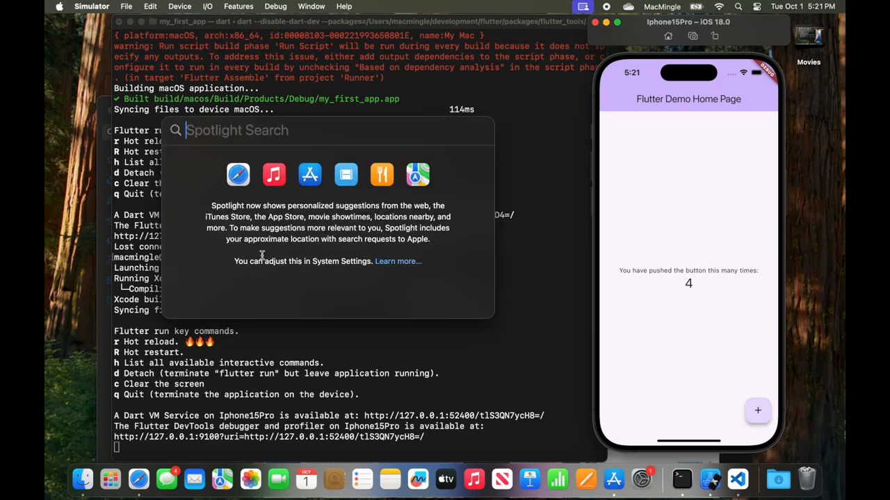
Launch Activity Monitor via Spotlight 'activity' and view processes by CPU usage.
text(activity Monitor)
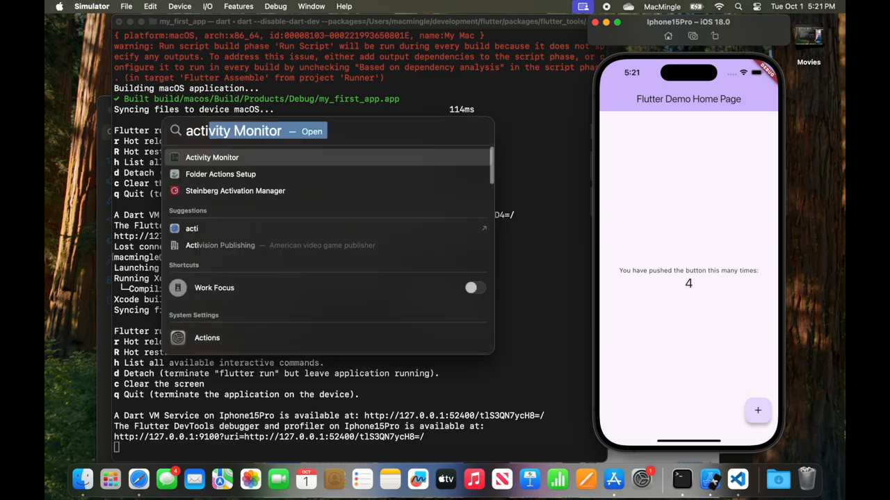
click(212, 157)
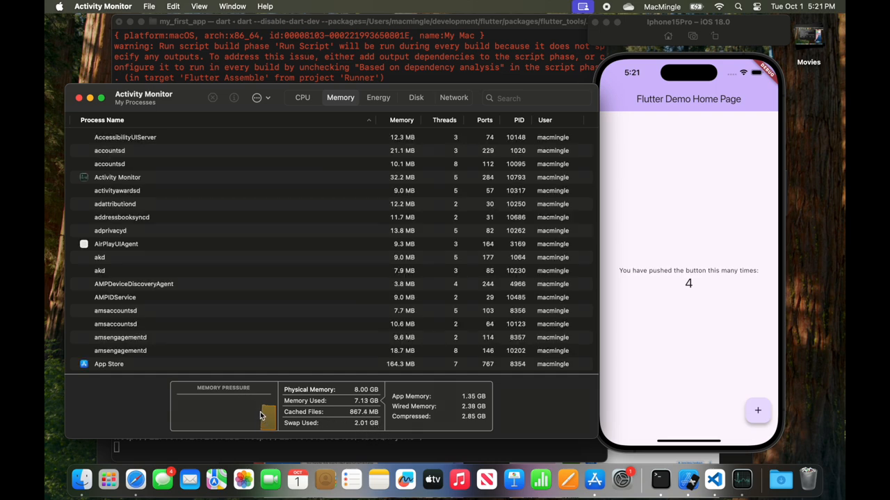
click(303, 97)
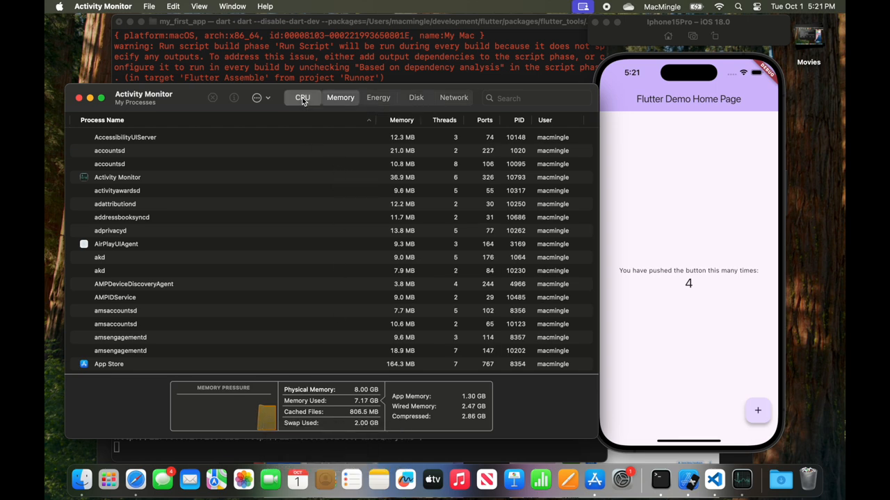
click(301, 97)
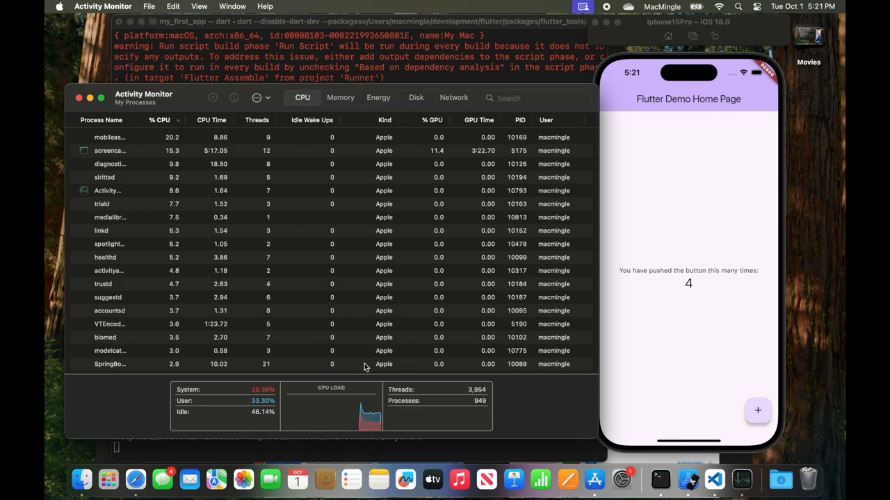
mouse_move(360, 437)
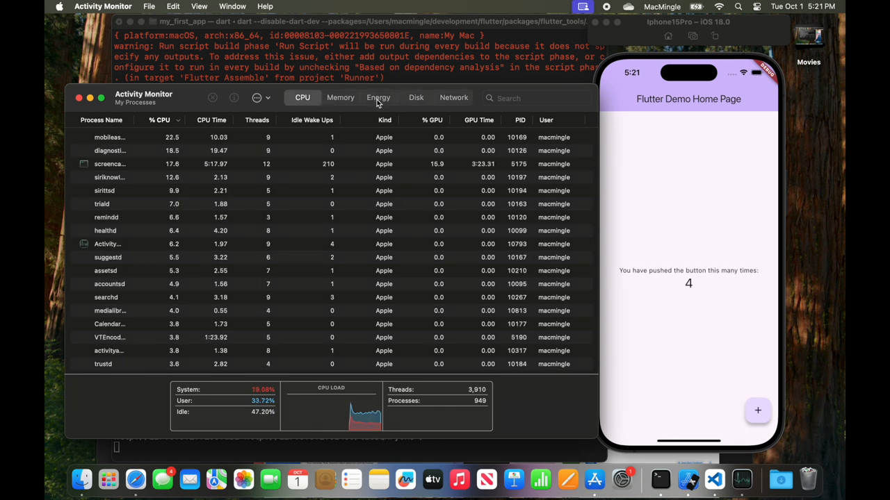
Review the Energy, Disk, Network, CPU and Memory tabs in Activity Monitor.
click(378, 97)
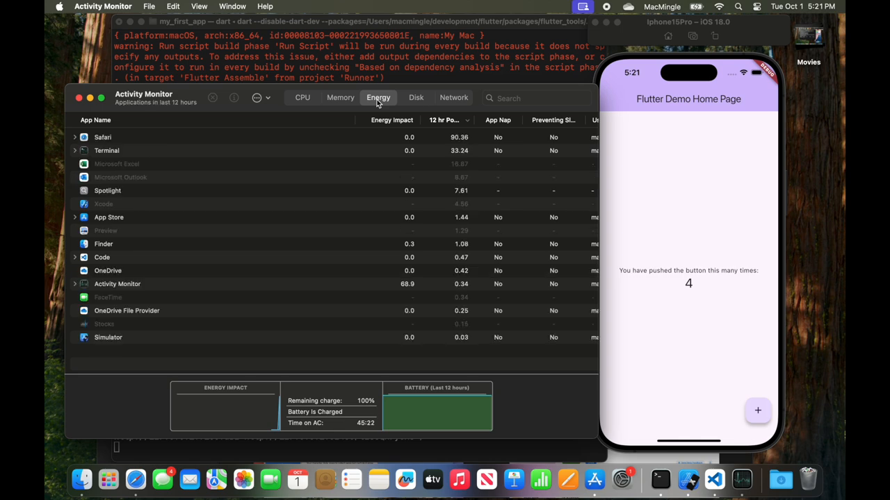
click(416, 97)
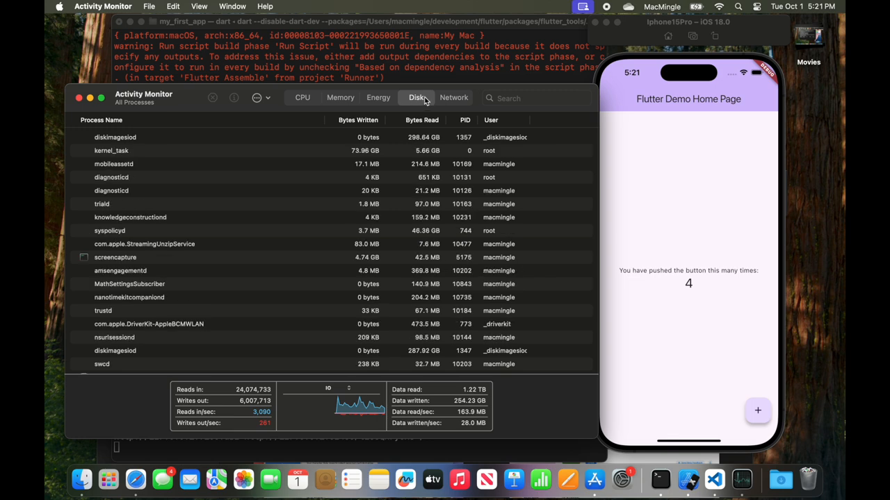
click(453, 97)
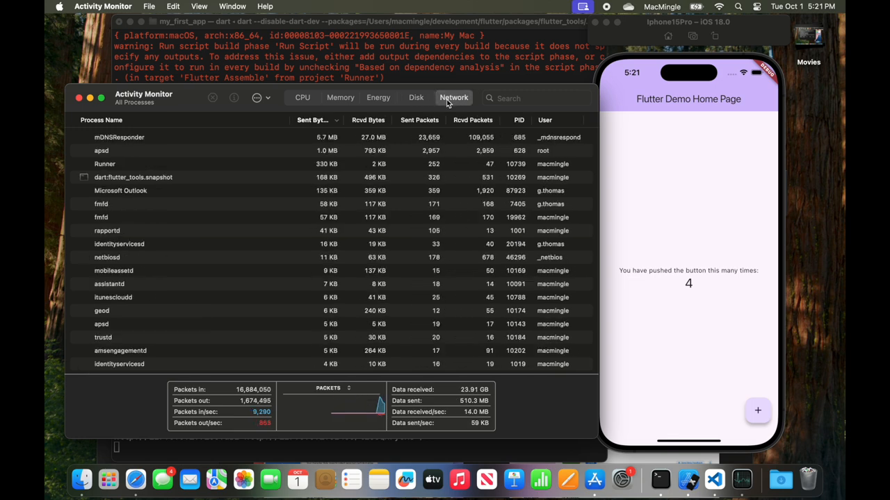
click(303, 97)
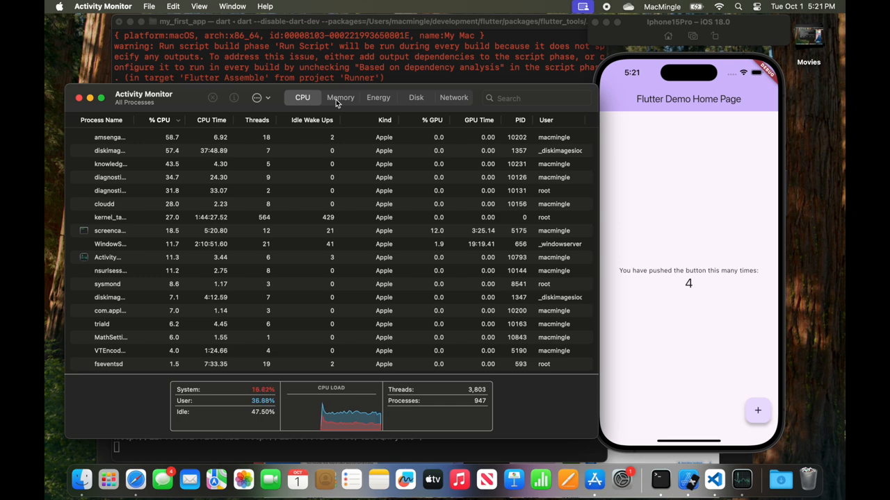
click(339, 97)
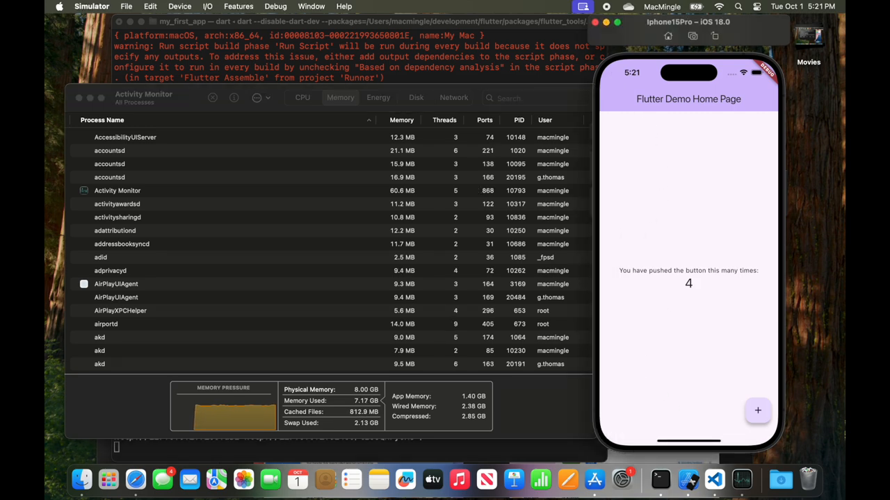
click(92, 6)
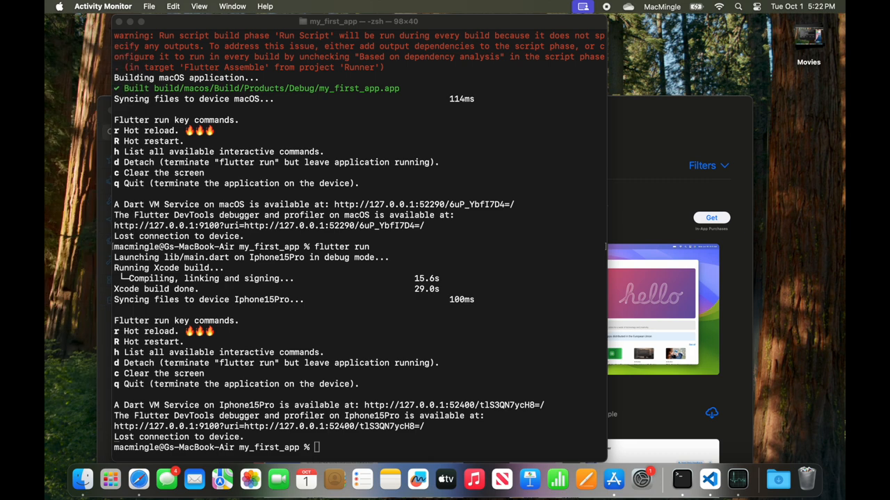
mouse_move(360, 378)
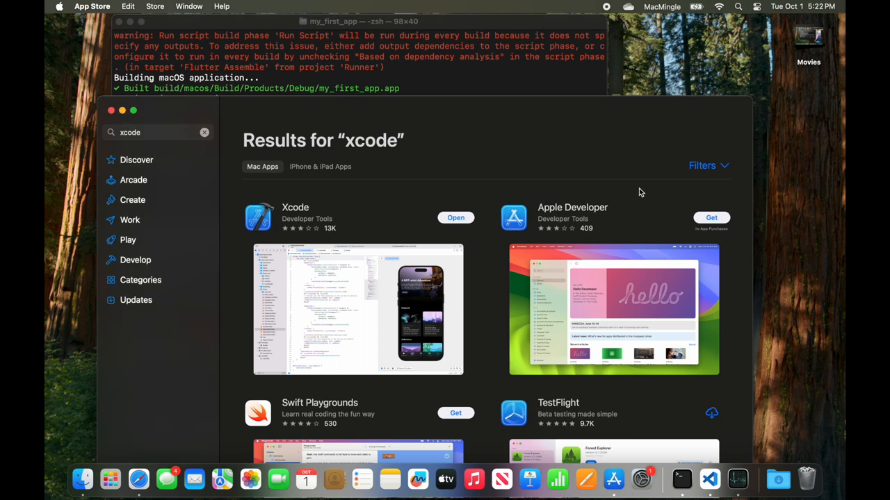
mouse_move(311, 183)
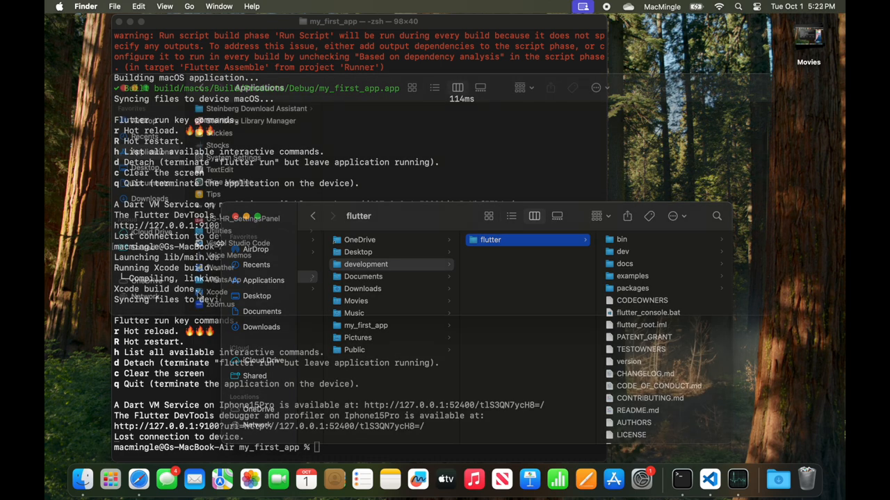
Close the flutter folder window and quit Terminal, leaving the empty desktop.
click(262, 280)
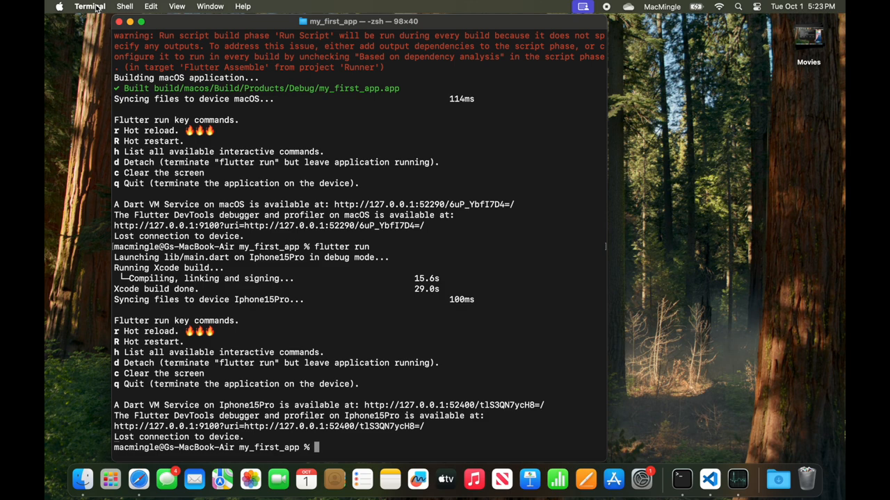
click(89, 6)
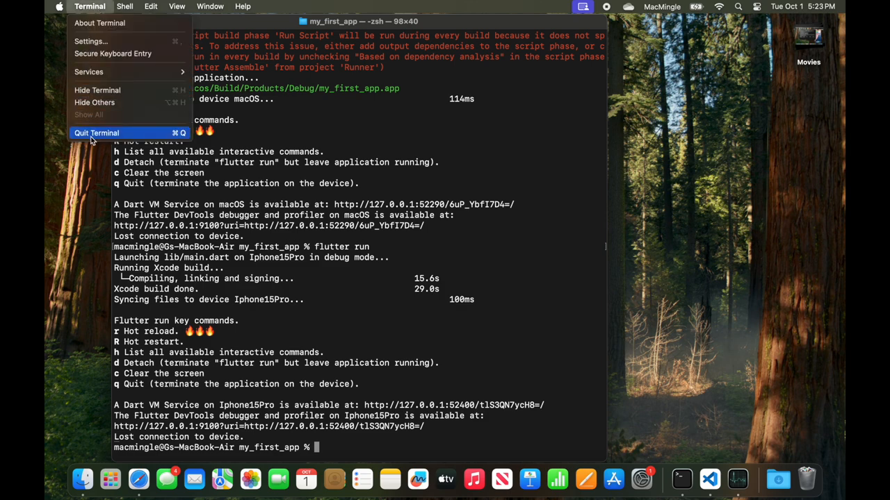
click(96, 133)
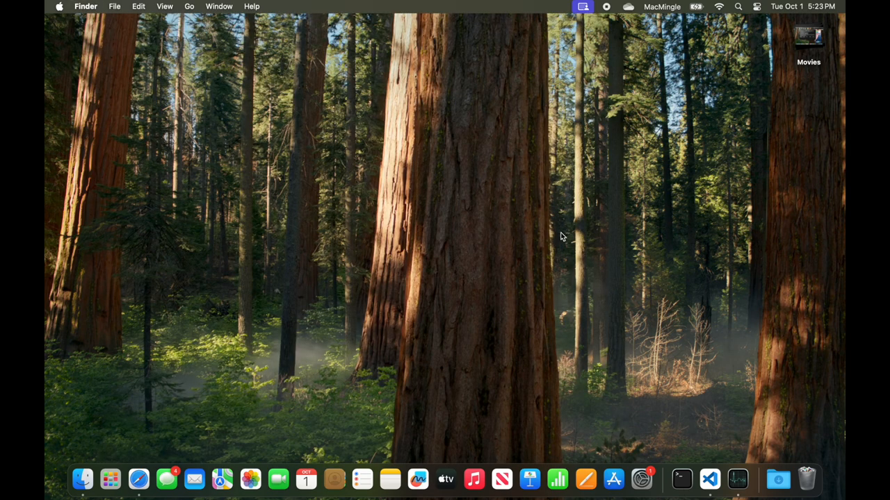
mouse_move(708, 478)
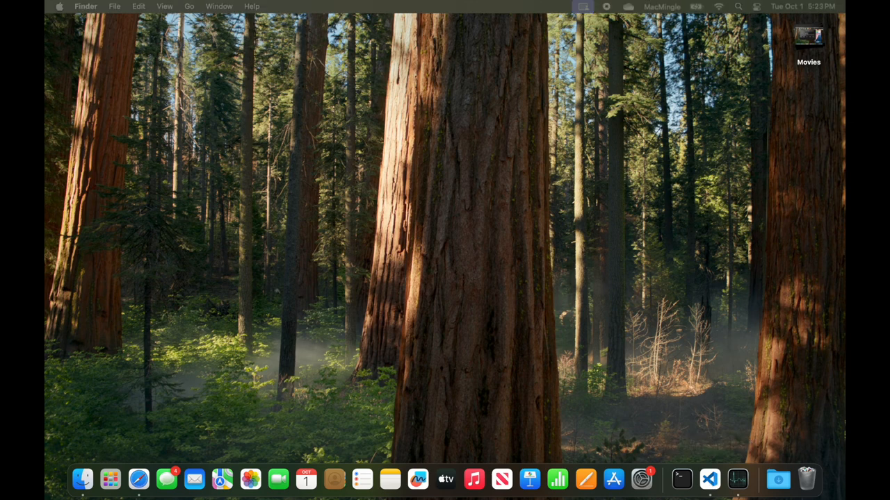
Bring VS Code forward and quit it via Code > Quit Visual Studio Code.
click(709, 478)
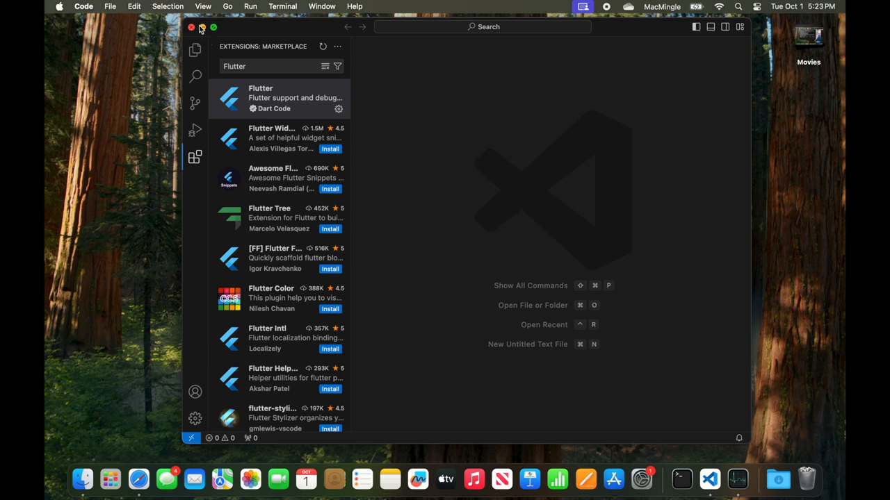
mouse_move(122, 28)
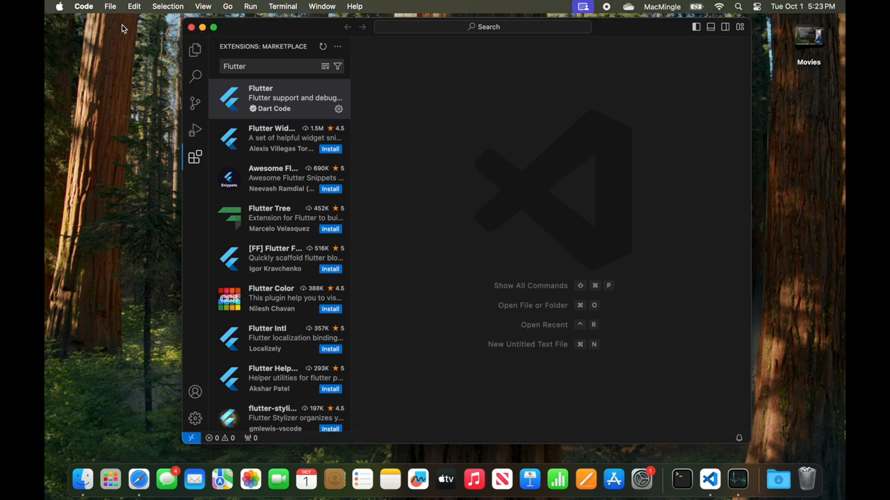
click(83, 6)
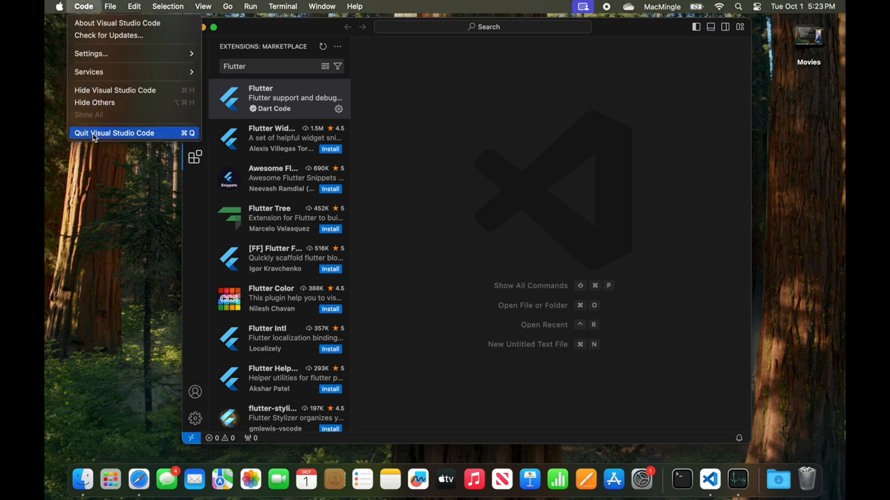
click(114, 134)
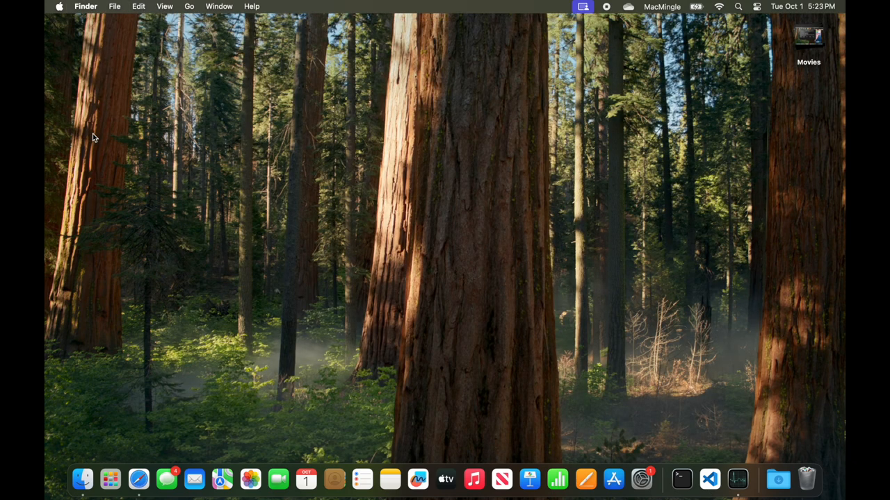
mouse_move(708, 478)
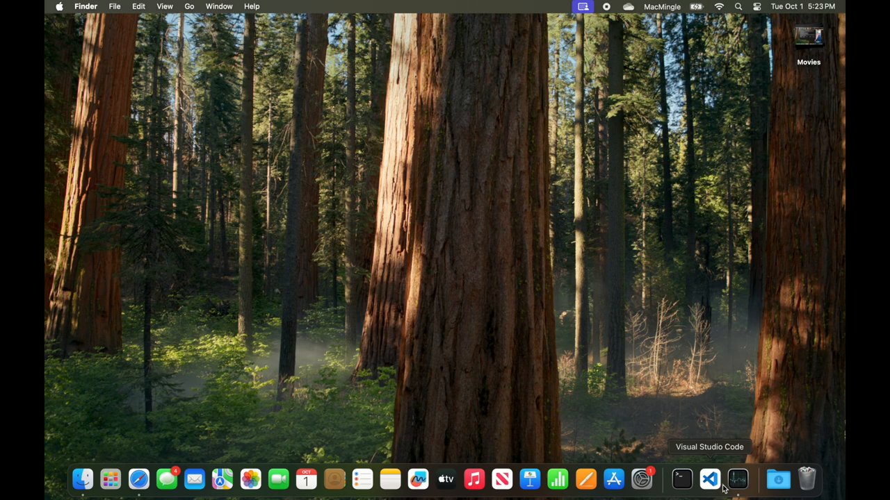
mouse_move(447, 437)
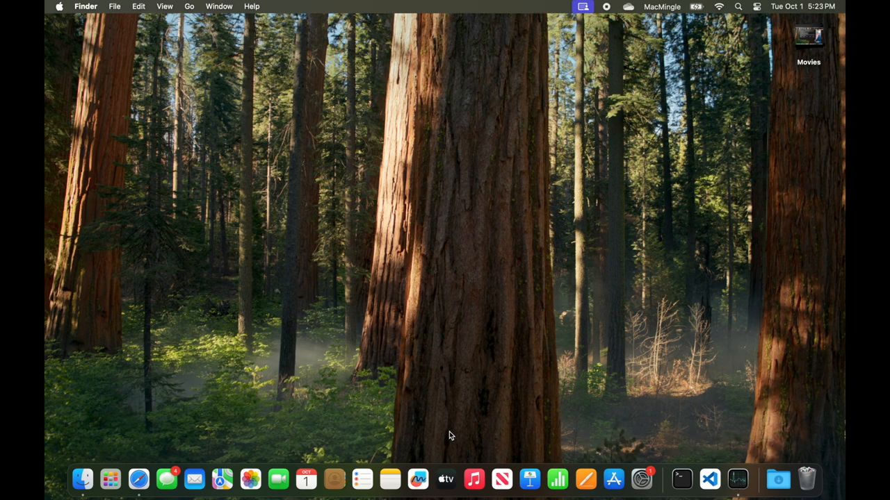
Launch Xcode from Spotlight and start the iOS Simulator showing the iPhone 15 Pro home screen.
text(xcode)
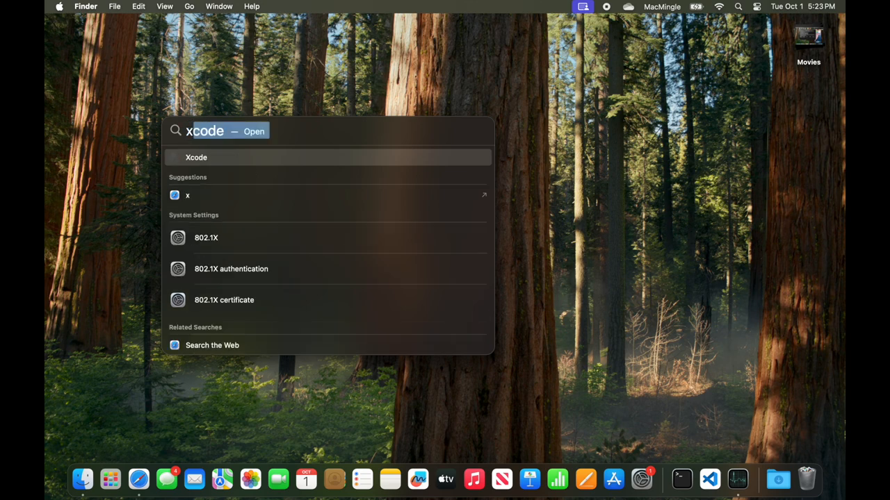
key(Return)
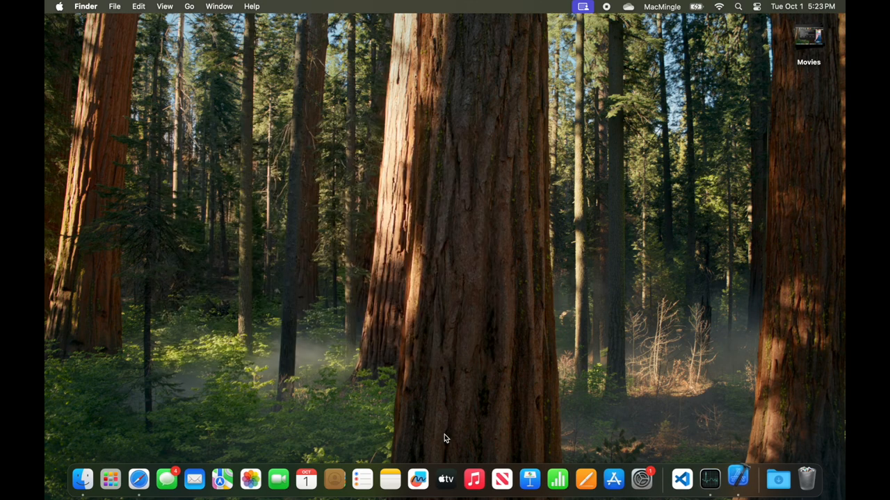
click(738, 478)
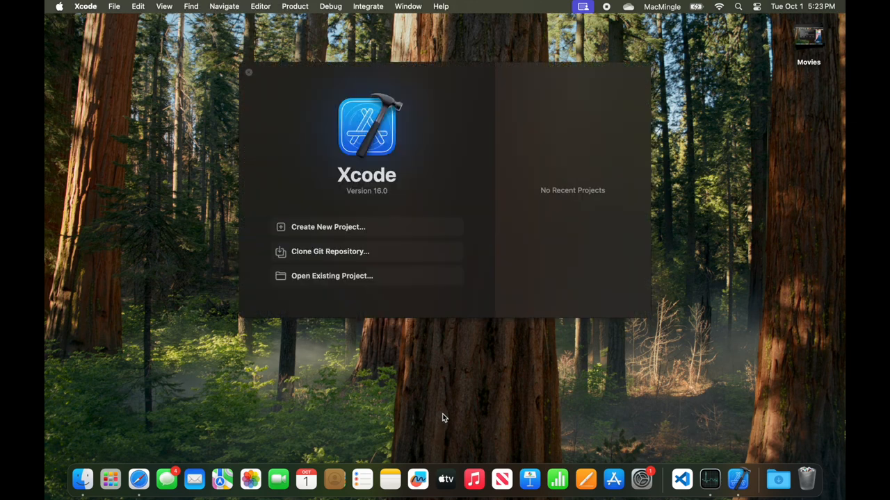
mouse_move(147, 13)
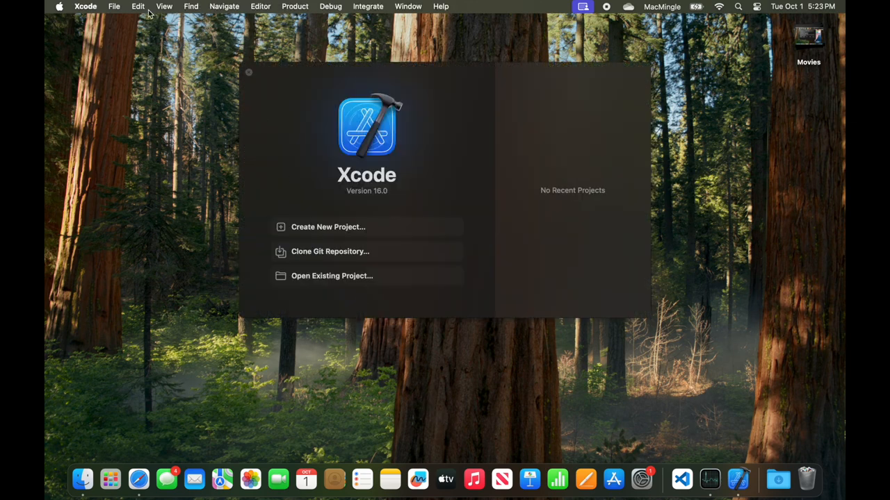
click(85, 6)
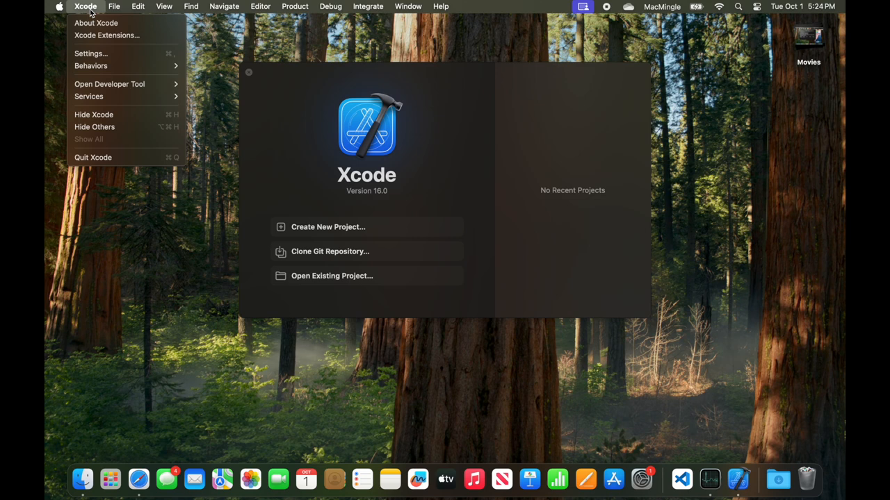
mouse_move(90, 53)
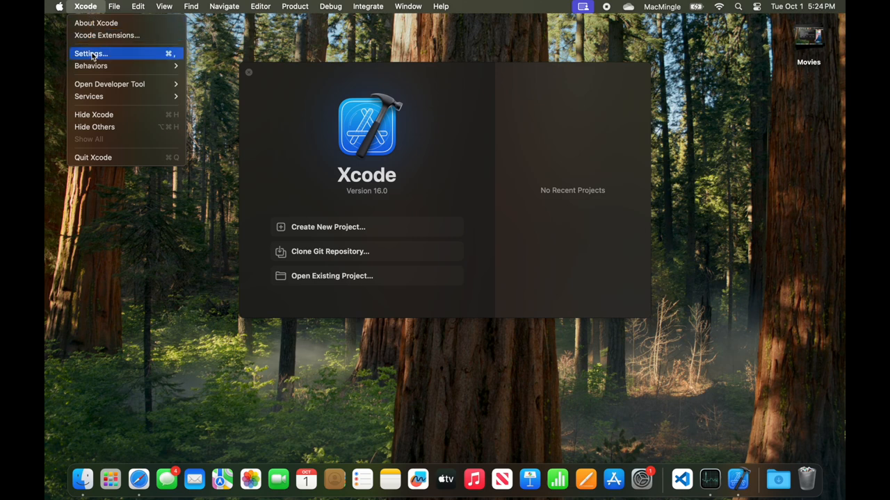
mouse_move(108, 83)
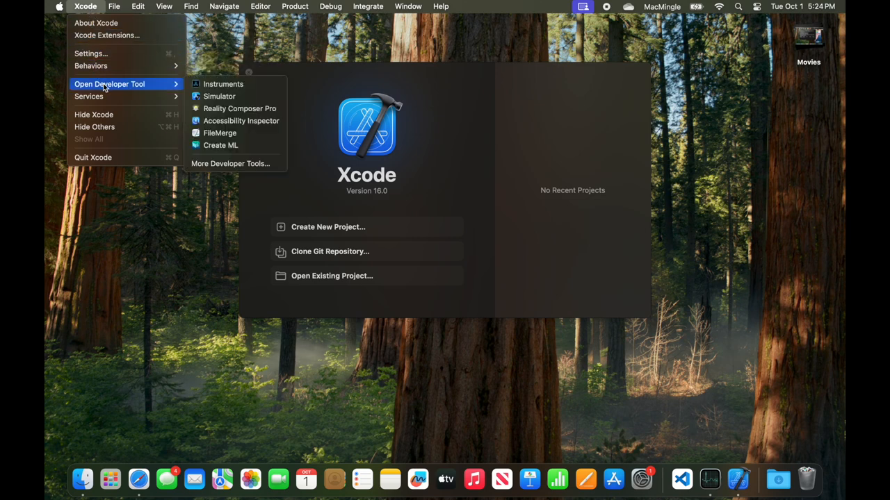
mouse_move(220, 96)
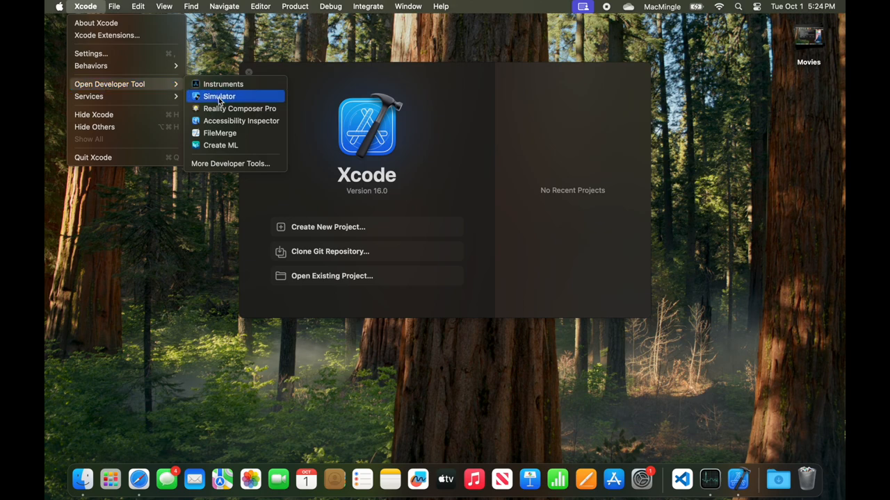
click(220, 96)
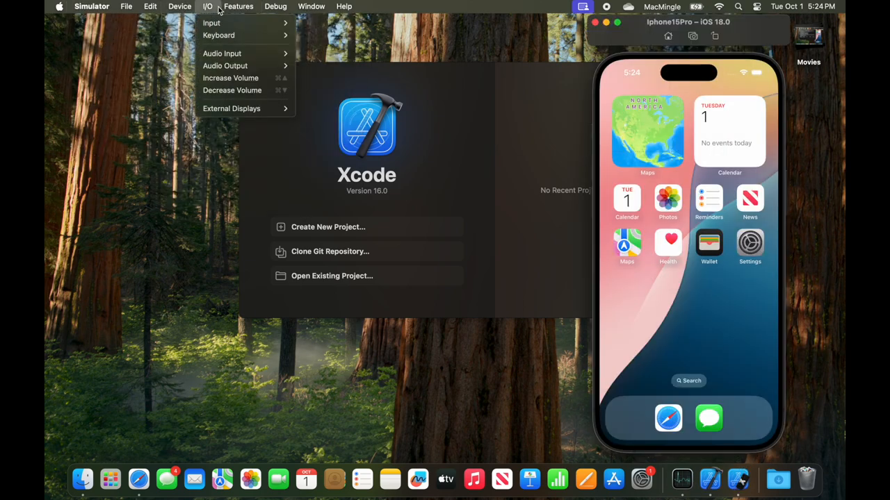
Show the File > Open Simulator device submenu listing iPhone 16 models and iPads.
click(125, 5)
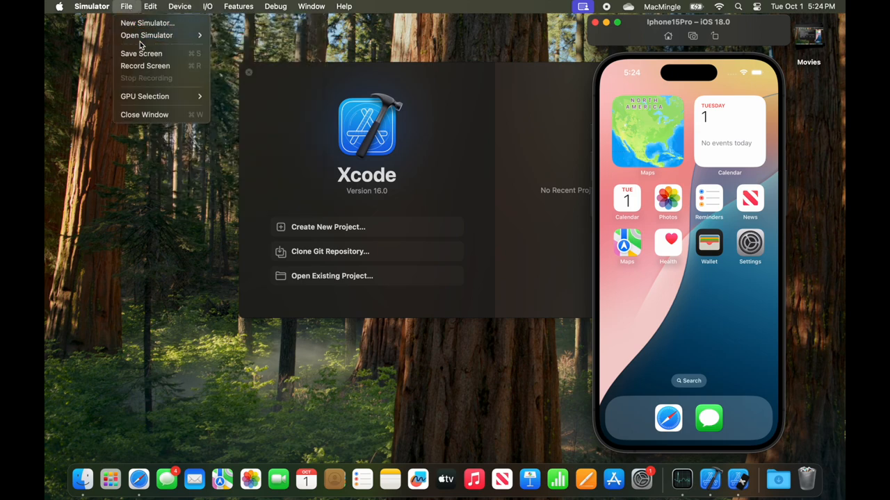
click(146, 34)
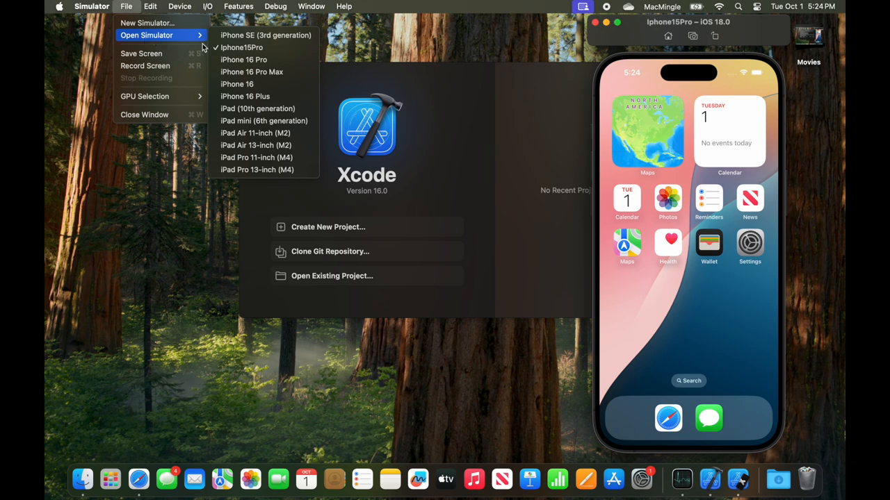
mouse_move(255, 157)
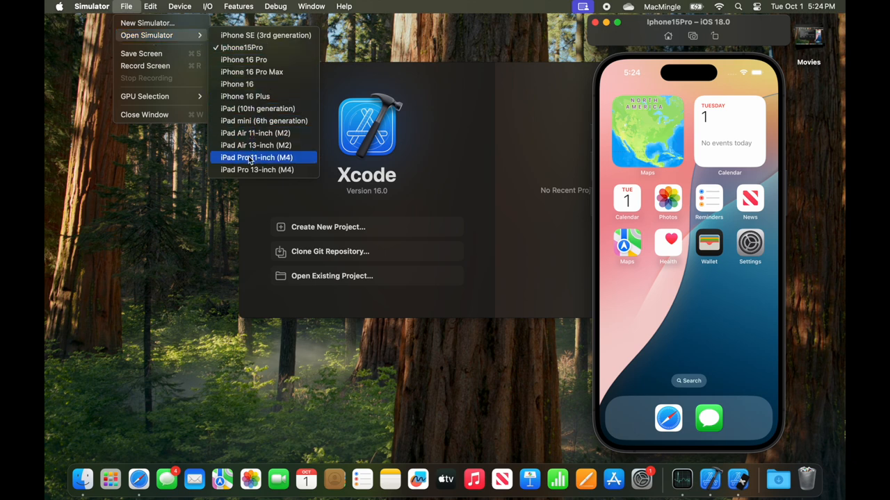
mouse_move(243, 58)
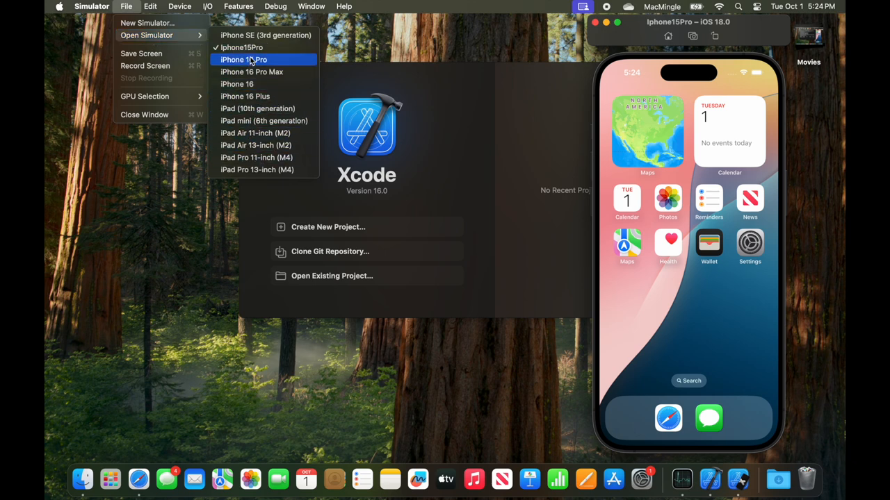